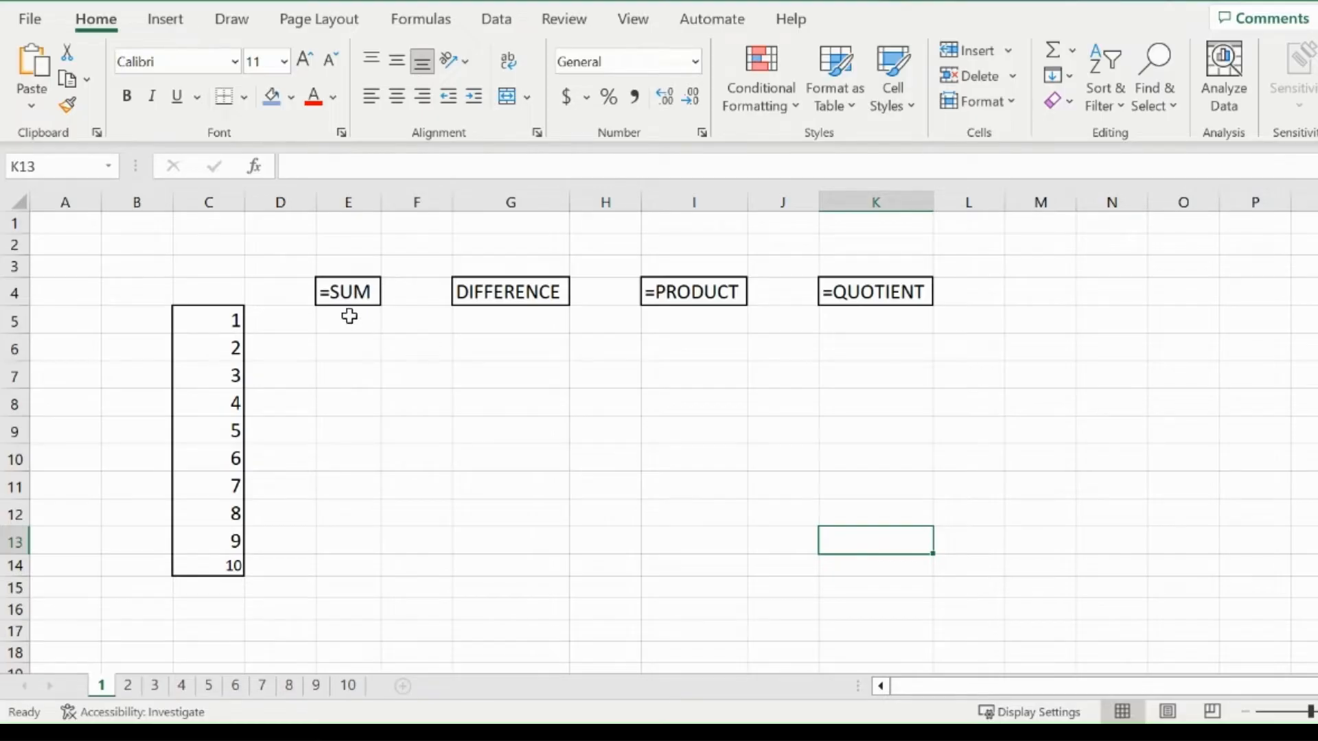
Step: Enter =SUM(C5:C14) in E5 to total the numbers 1–10 as 55
left_click(348, 320)
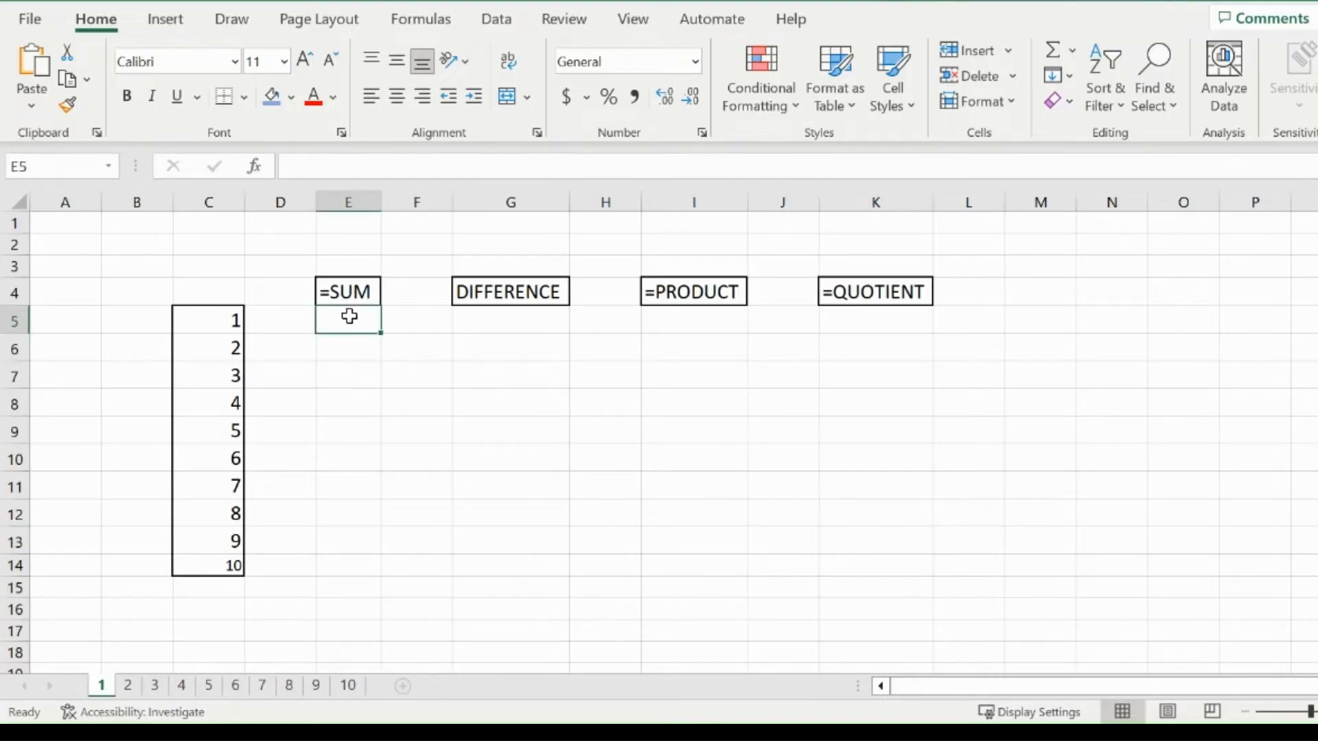
type("=sum")
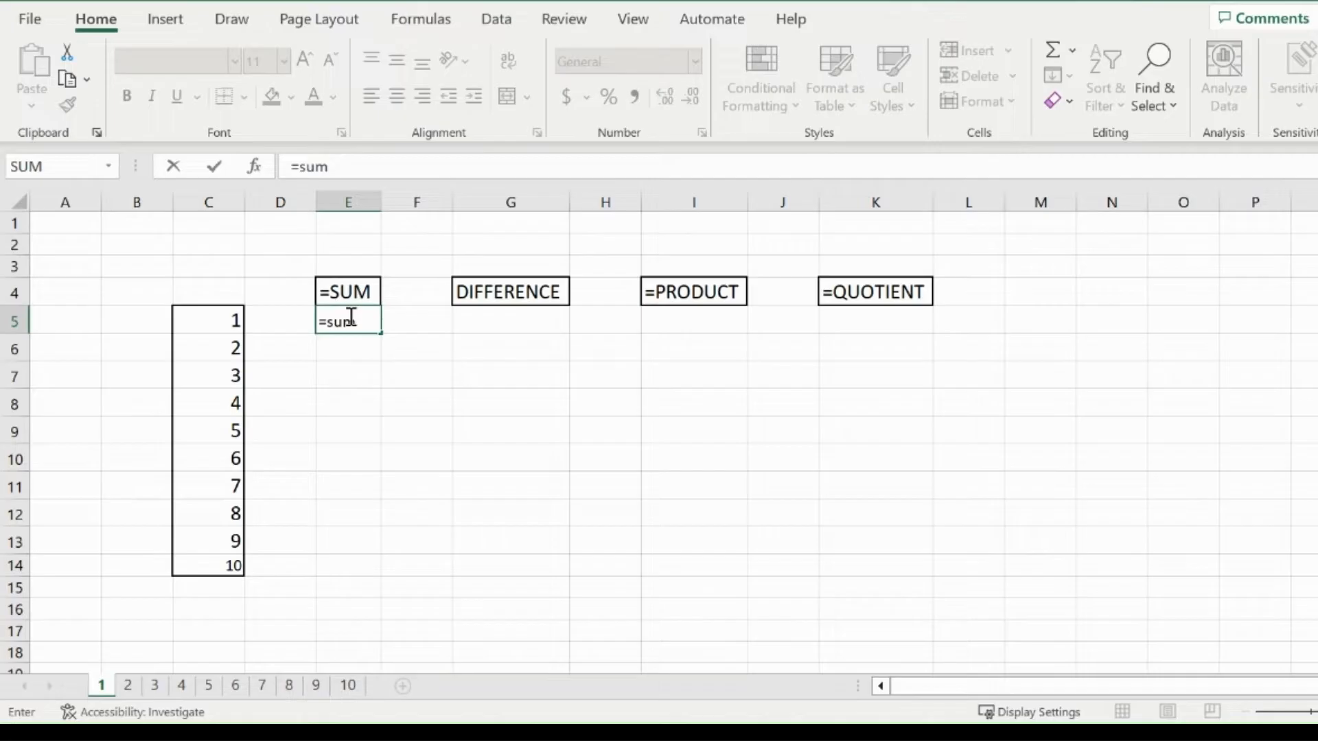
type("(")
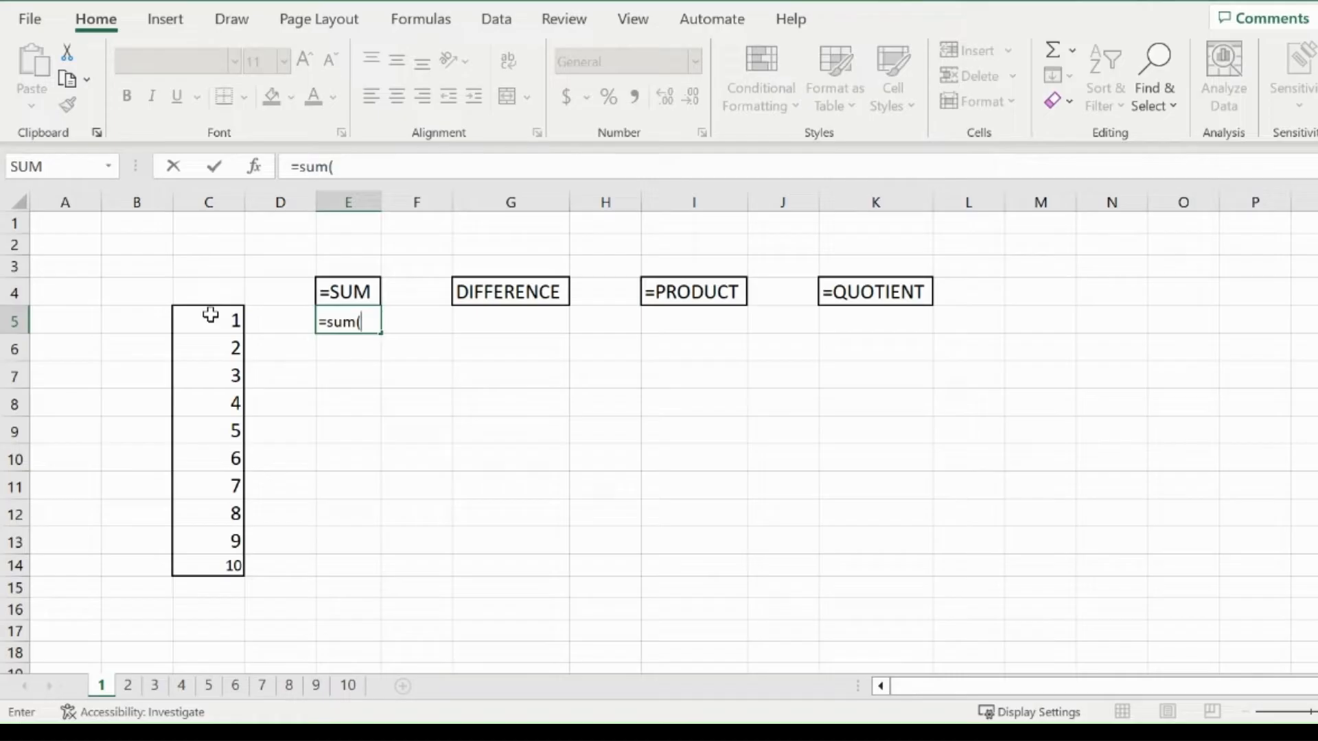
left_click(208, 321)
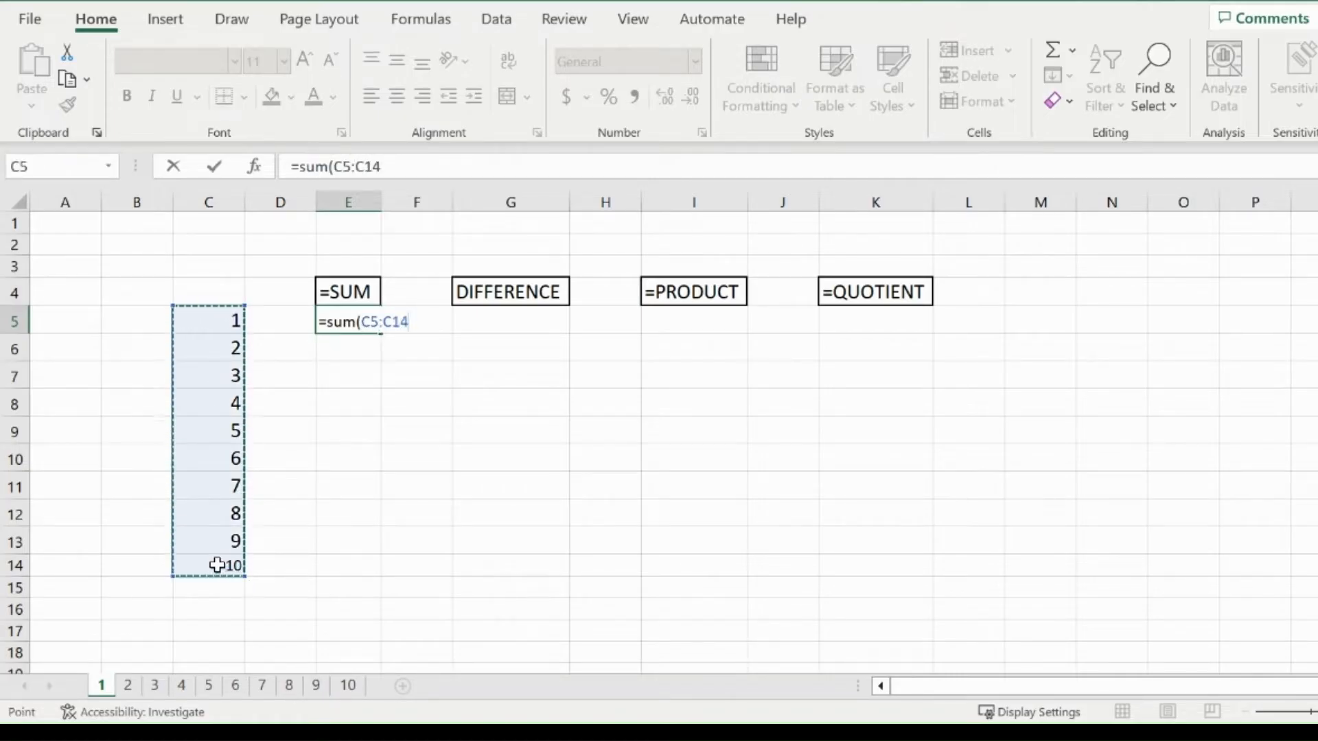
key("Return")
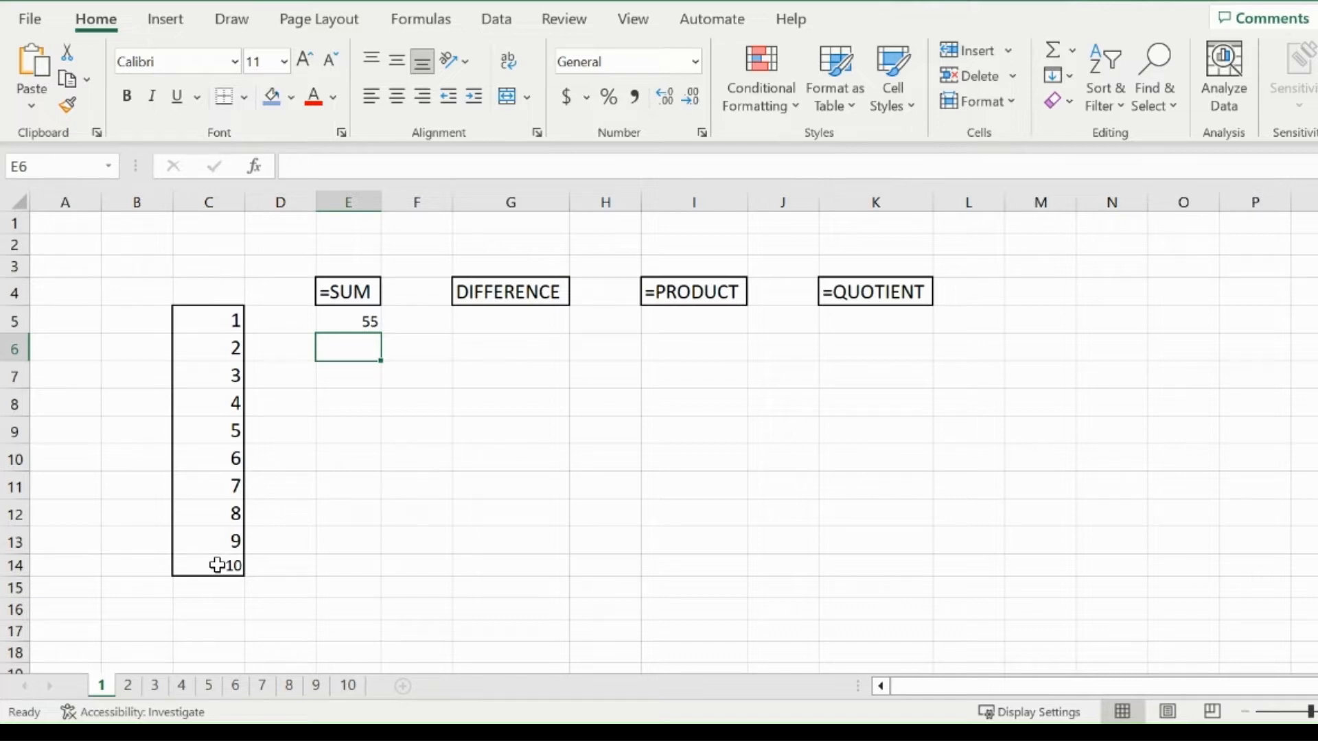
Step: Enter =SUM(C5,C7,C9:C10) in E6, adding 1, 3, 5 and 6 to give 15
type("=")
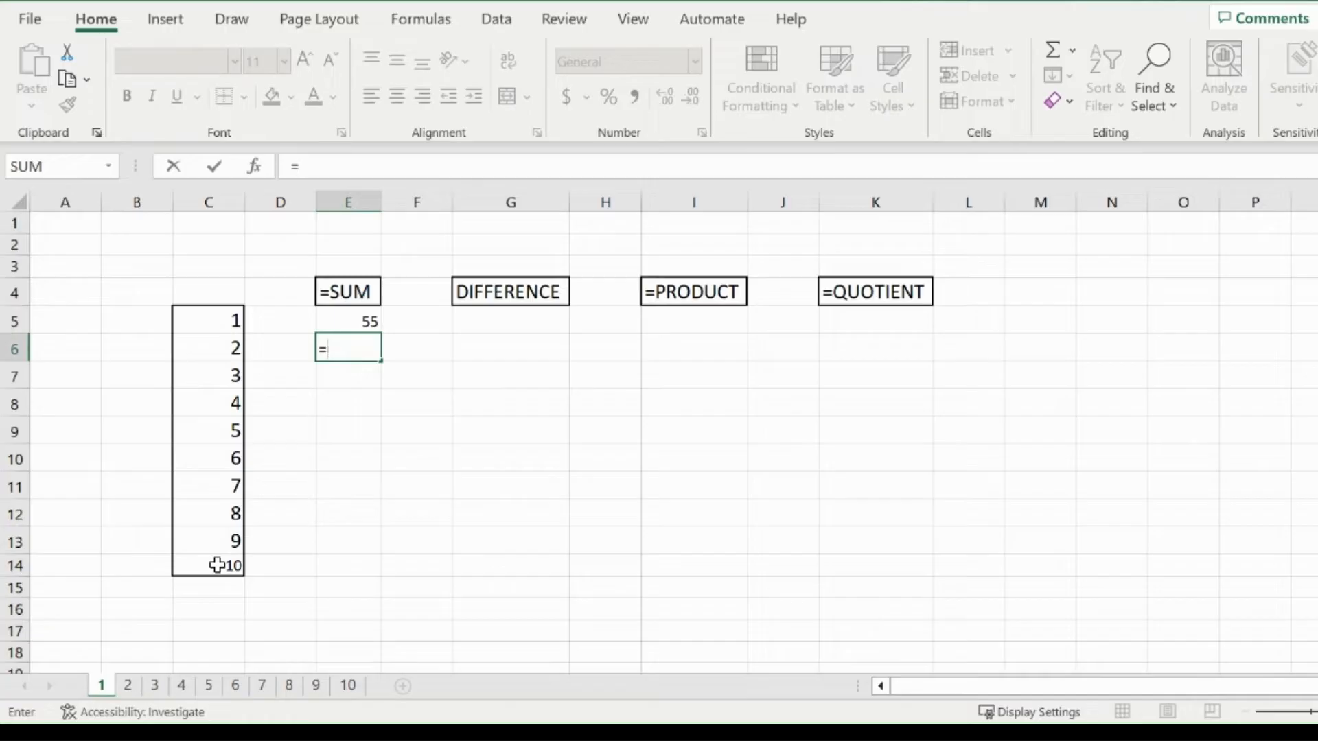
type("sum(")
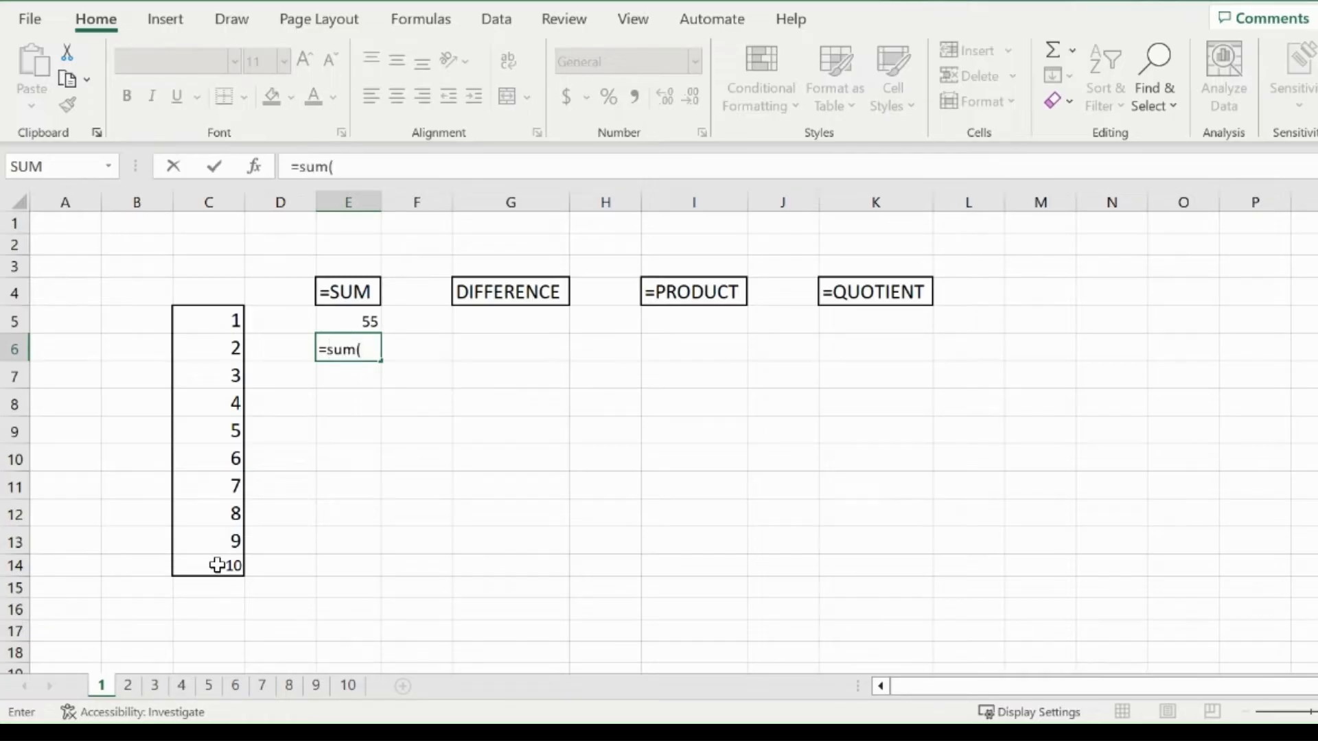
left_click(209, 321)
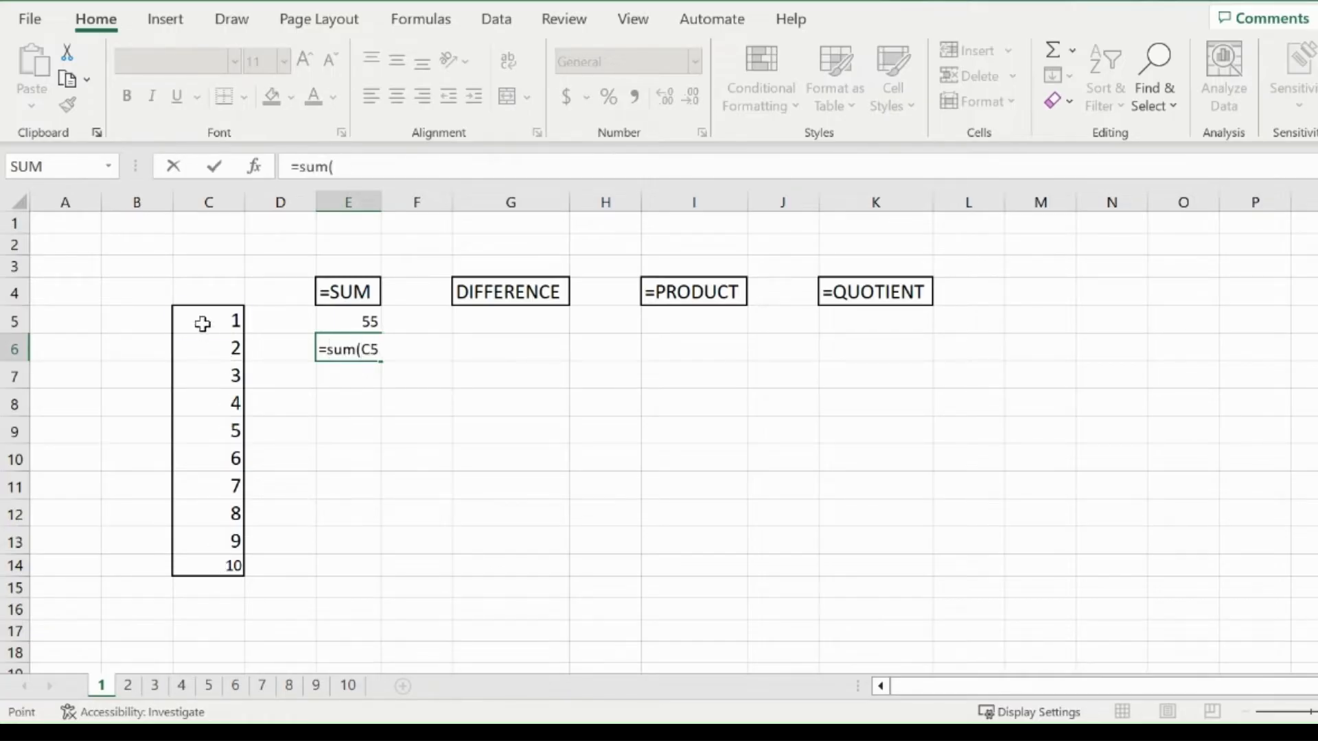
type(",C7")
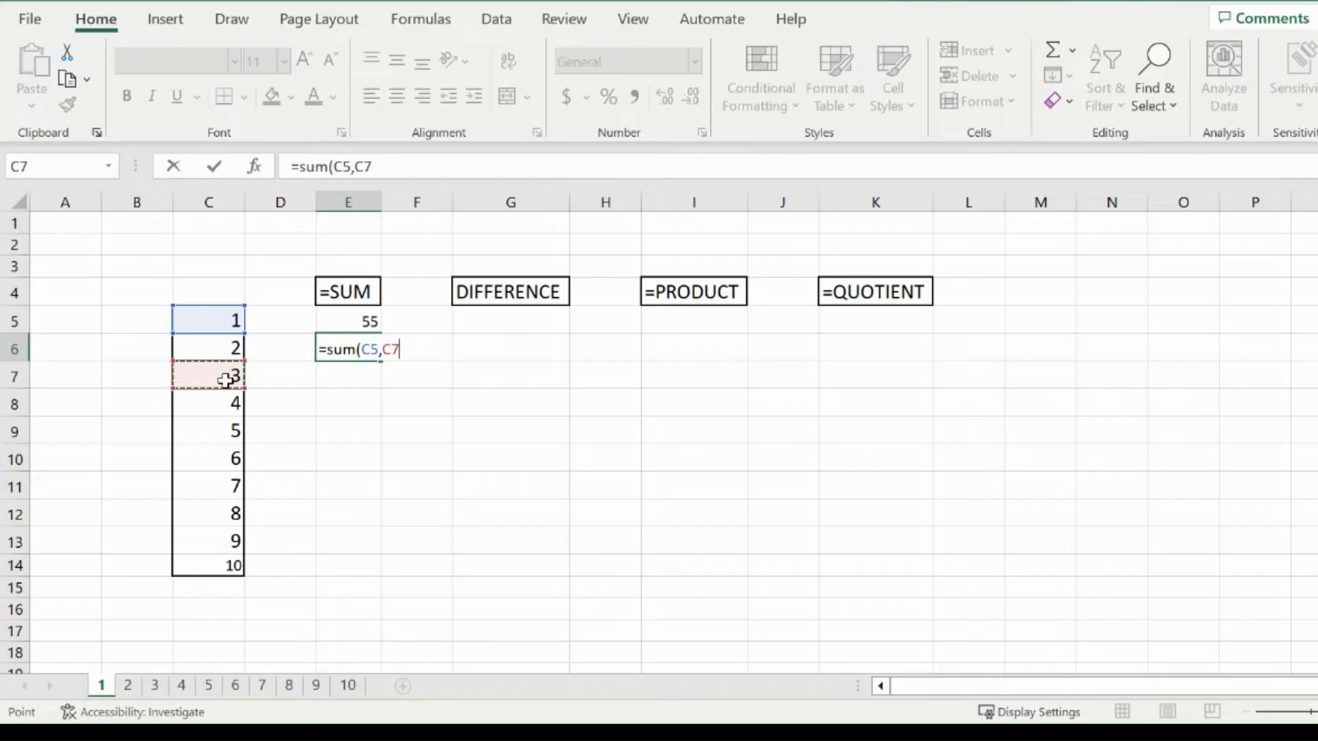
type(",C9:C10)")
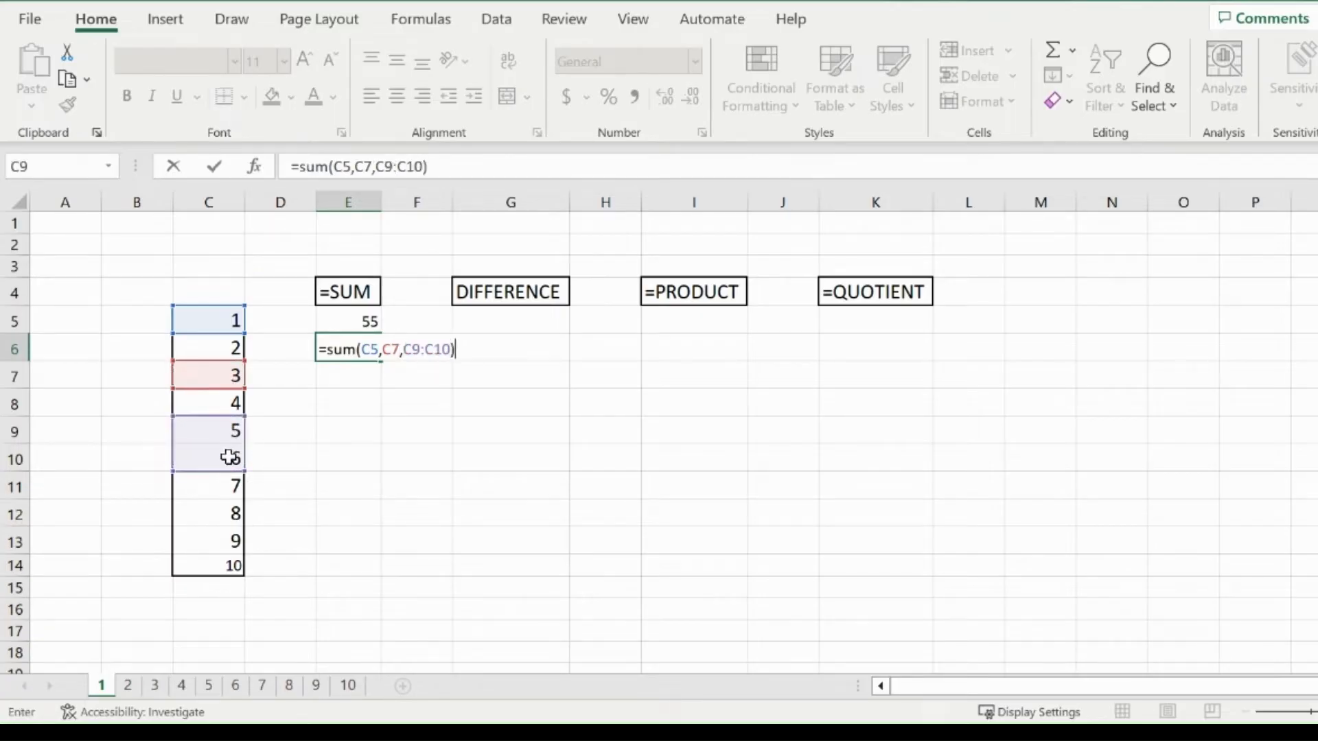
key("Return")
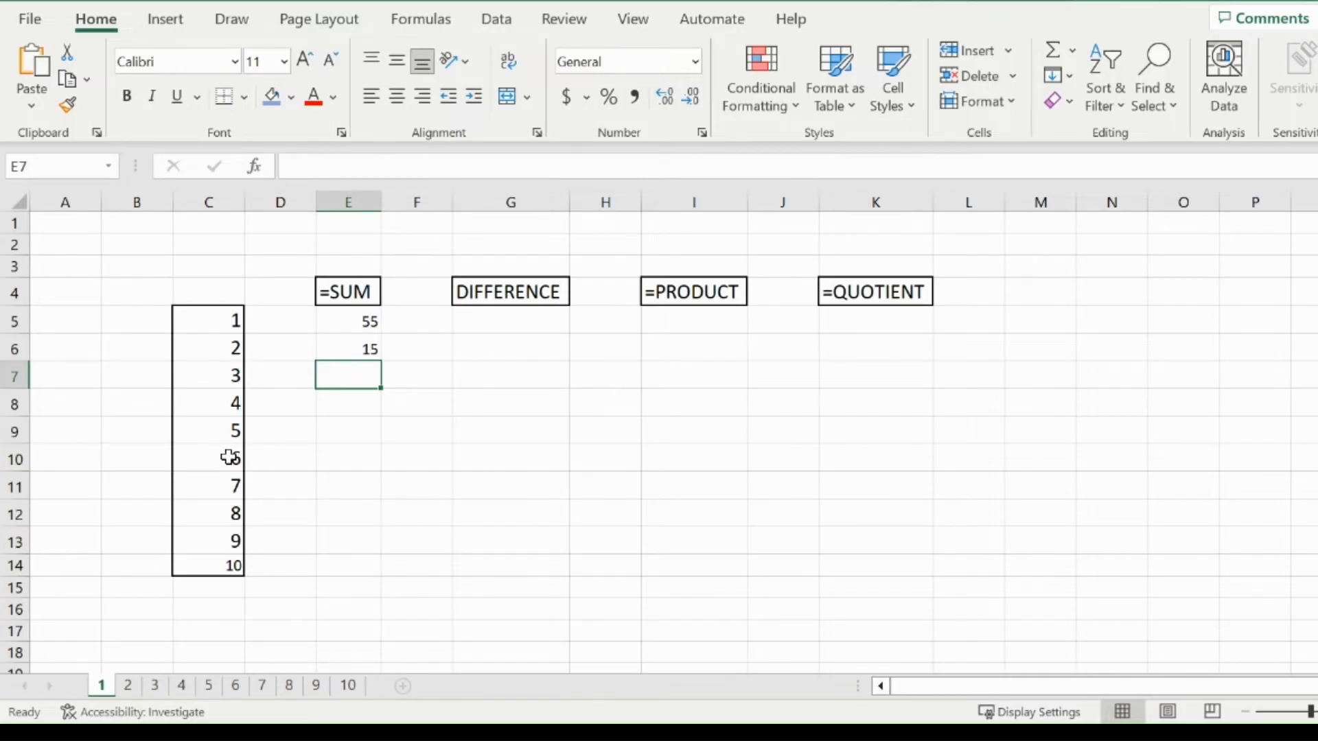
Step: Enter =C11-C7 in G5, subtracting 3 from 7 to show 4
left_click(510, 321)
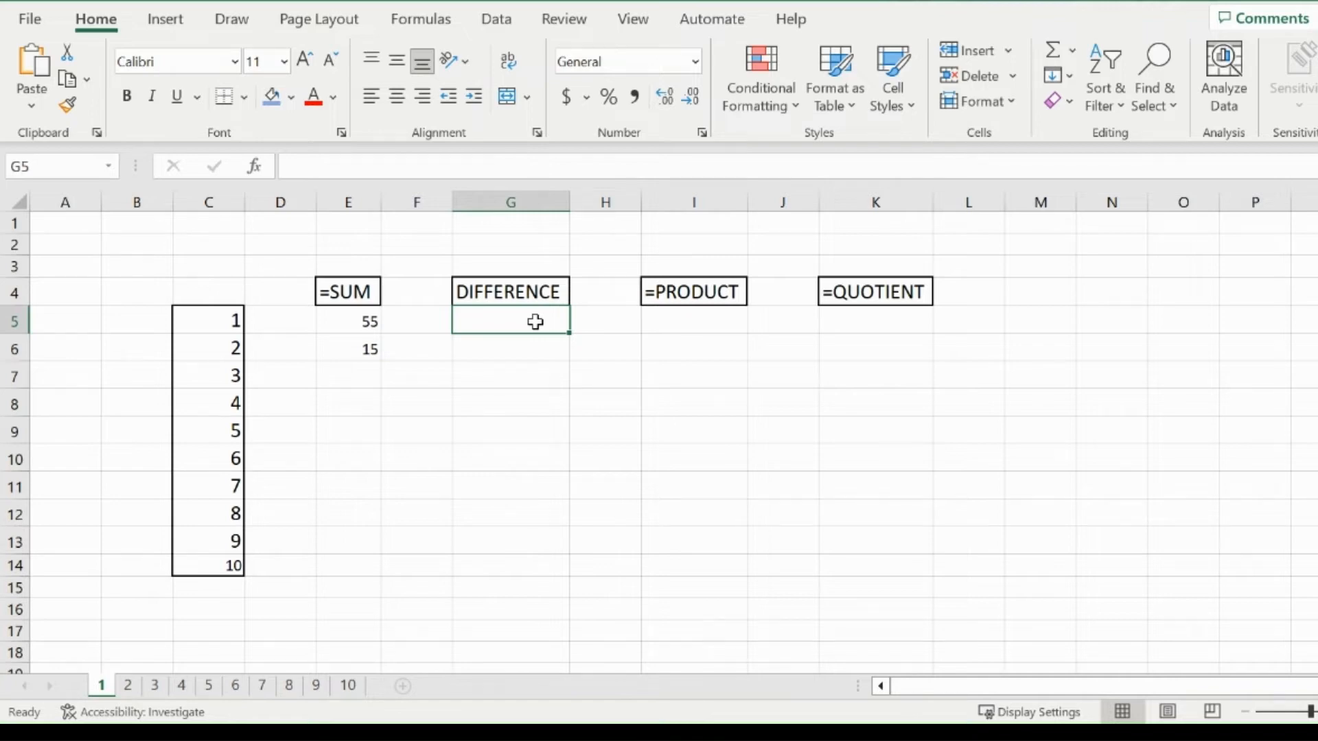
type("=")
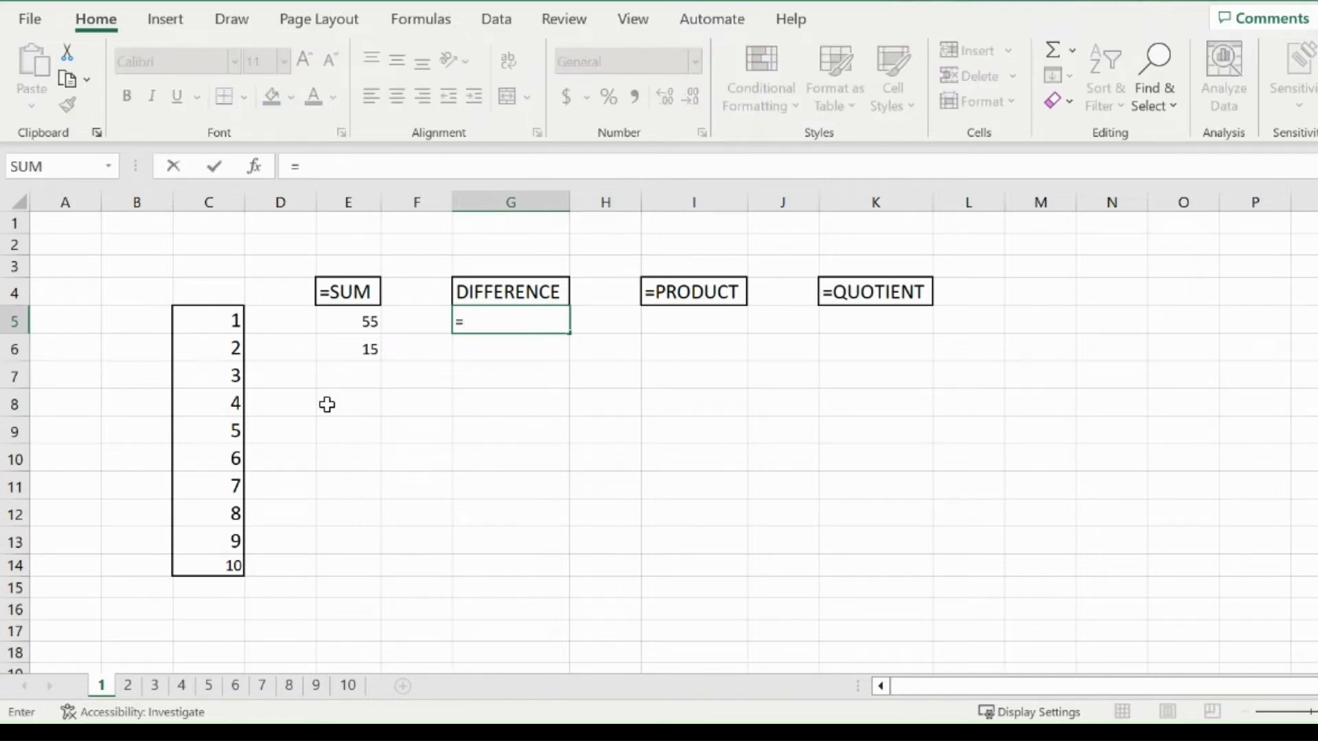
left_click(208, 486)
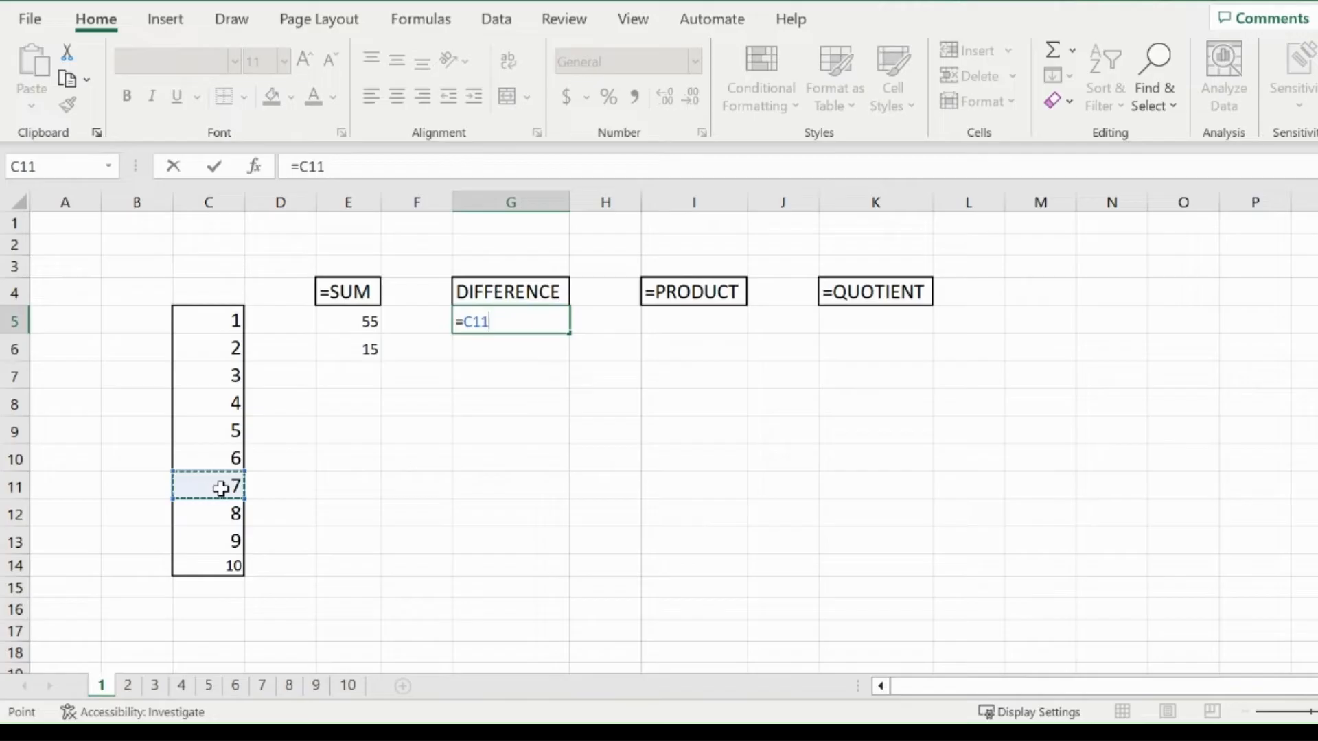
type("-")
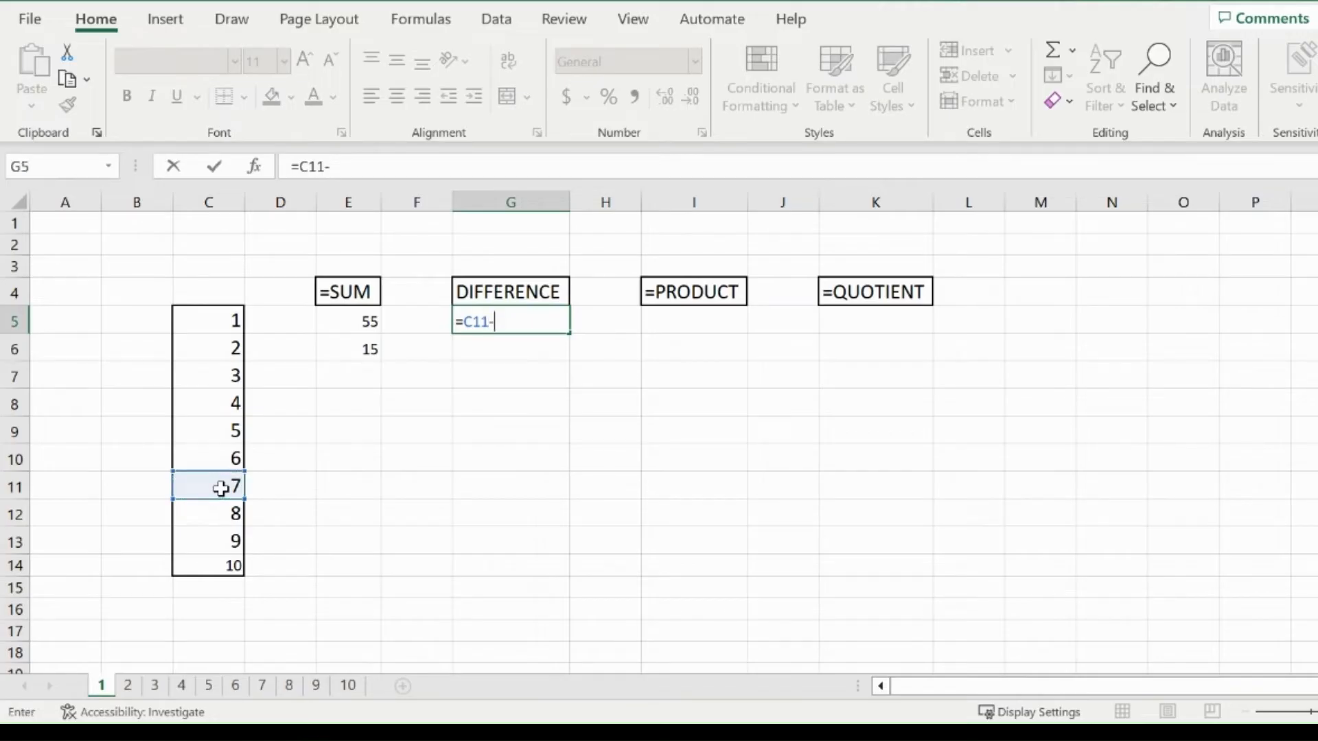
mouse_move(223, 385)
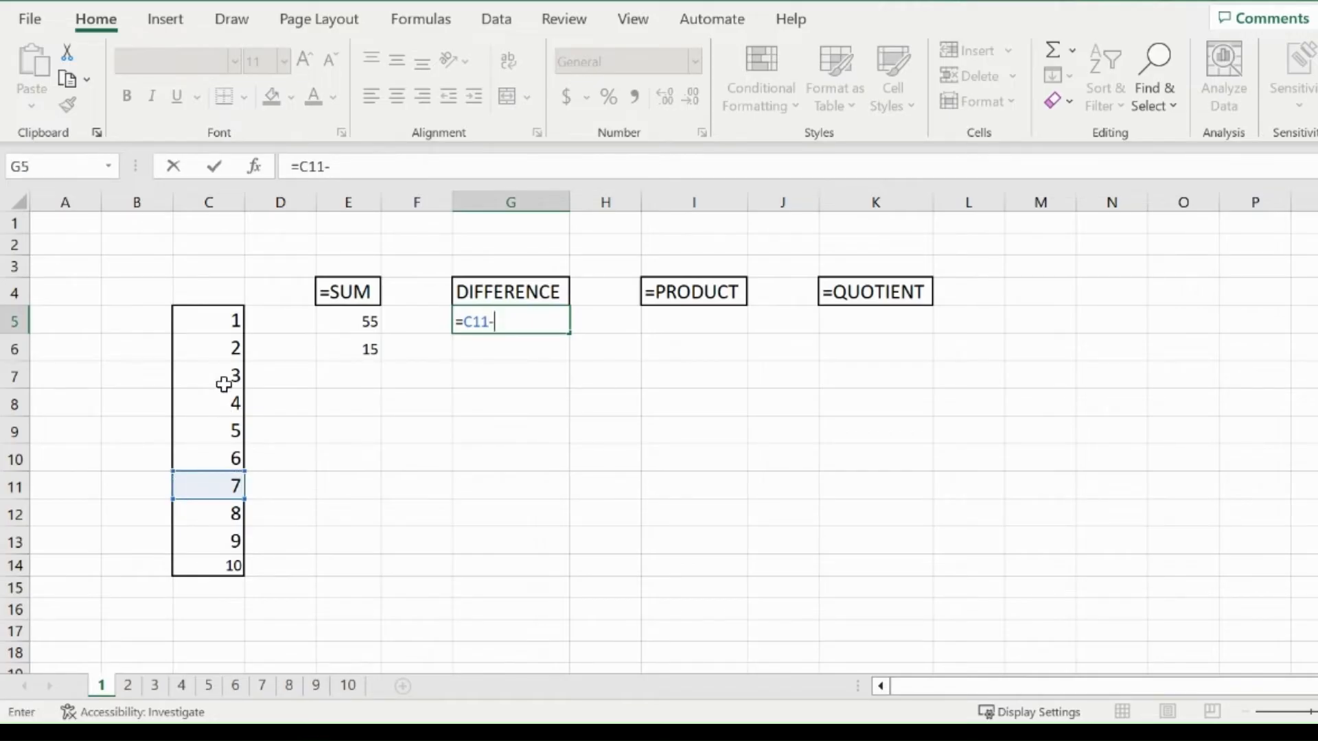
left_click(207, 376)
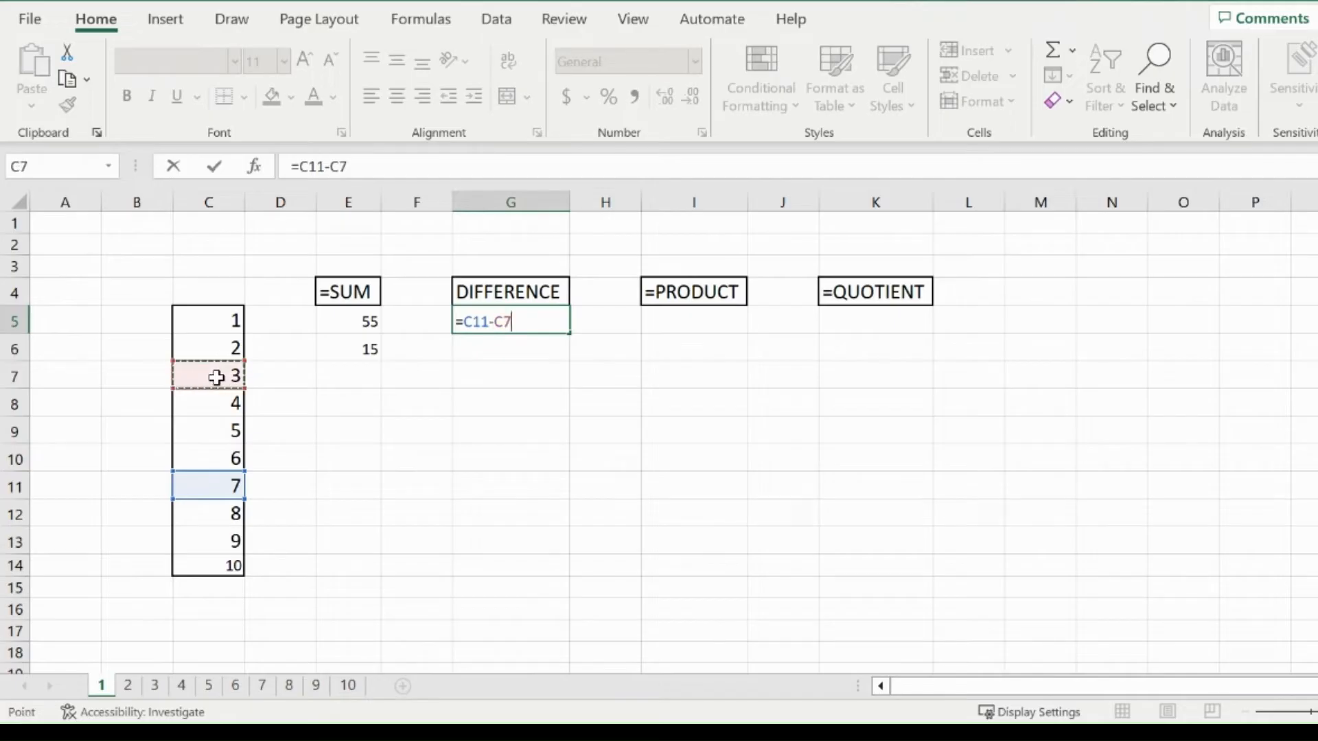
key("Return")
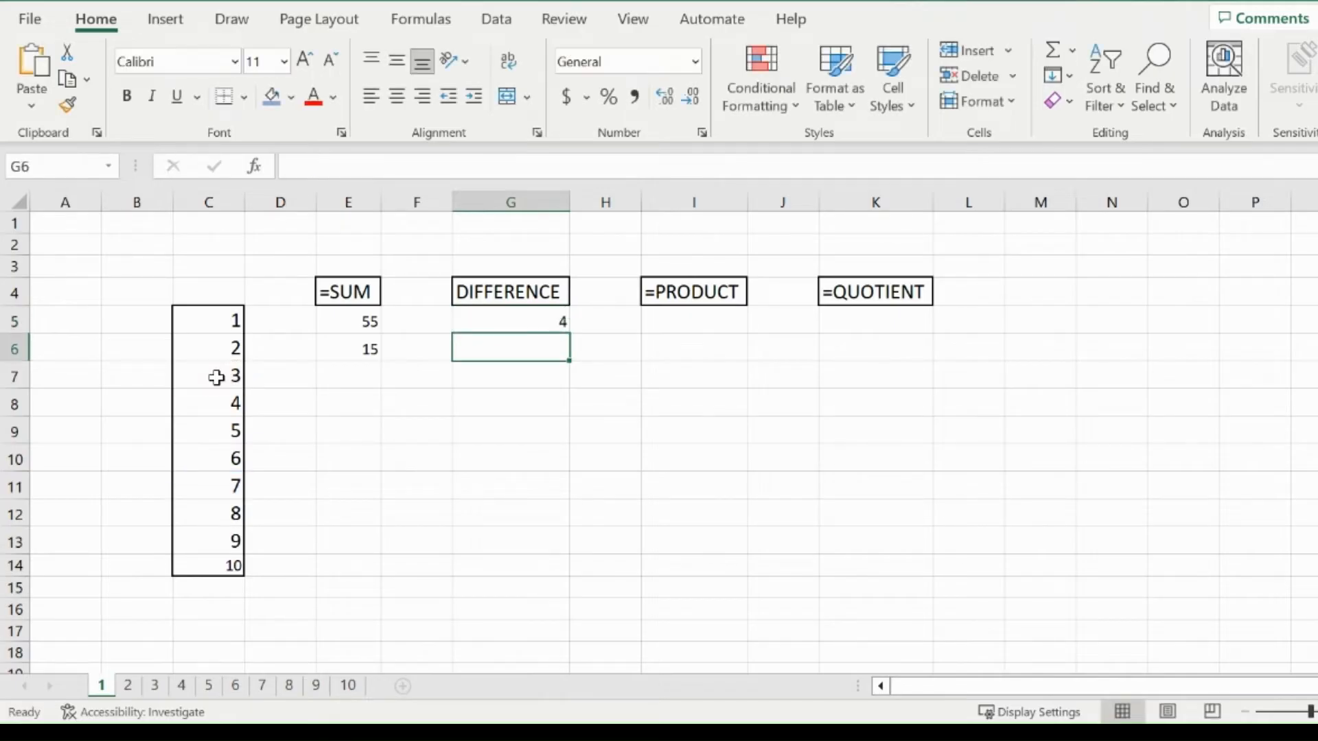
mouse_move(678, 319)
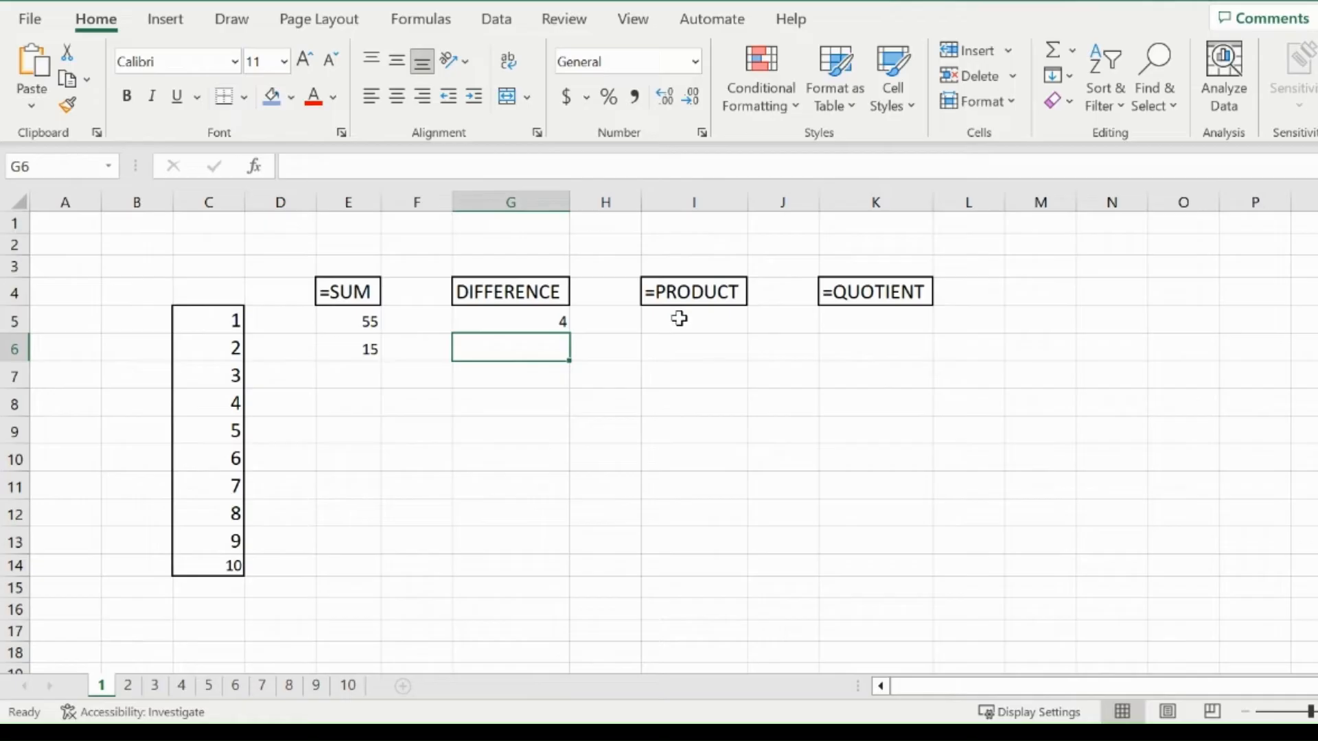
Step: Enter =PRODUCT(C5:C14) in I5, multiplying 1 through 10 to show 3628800
left_click(693, 321)
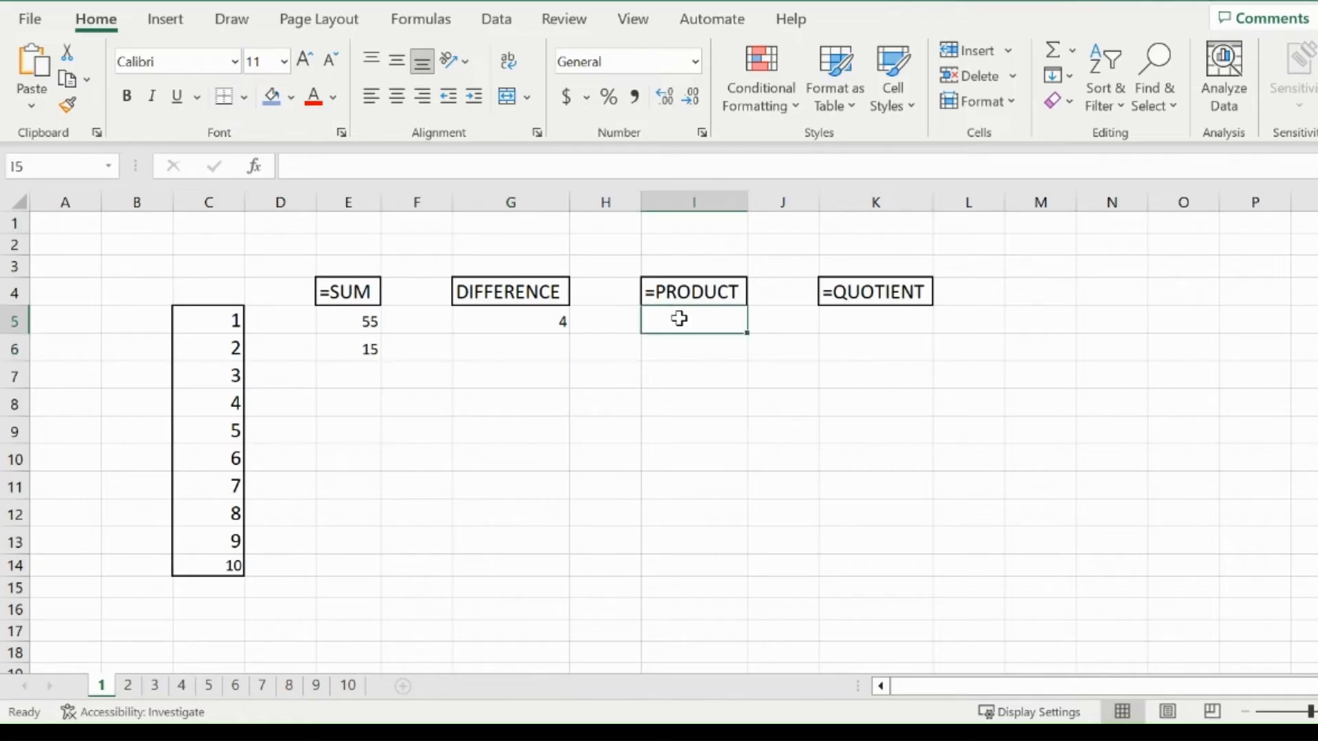
type("=")
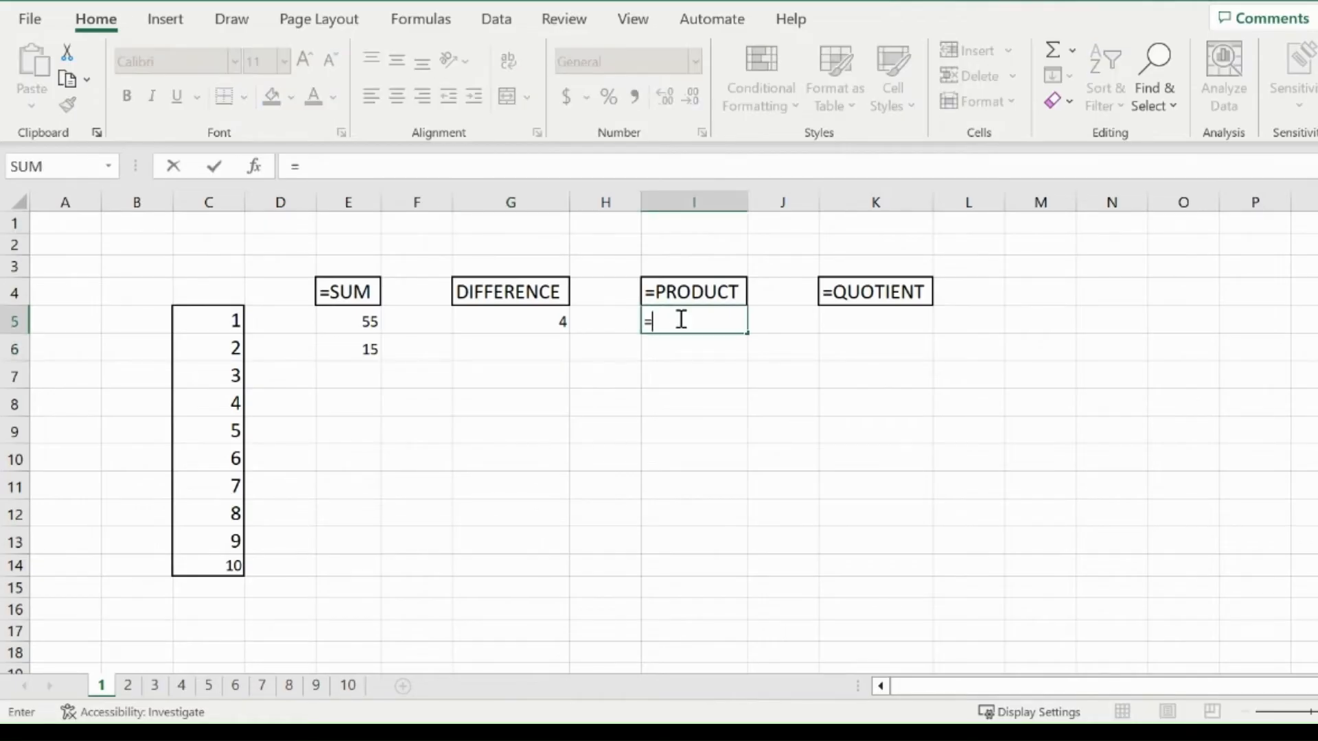
type("p")
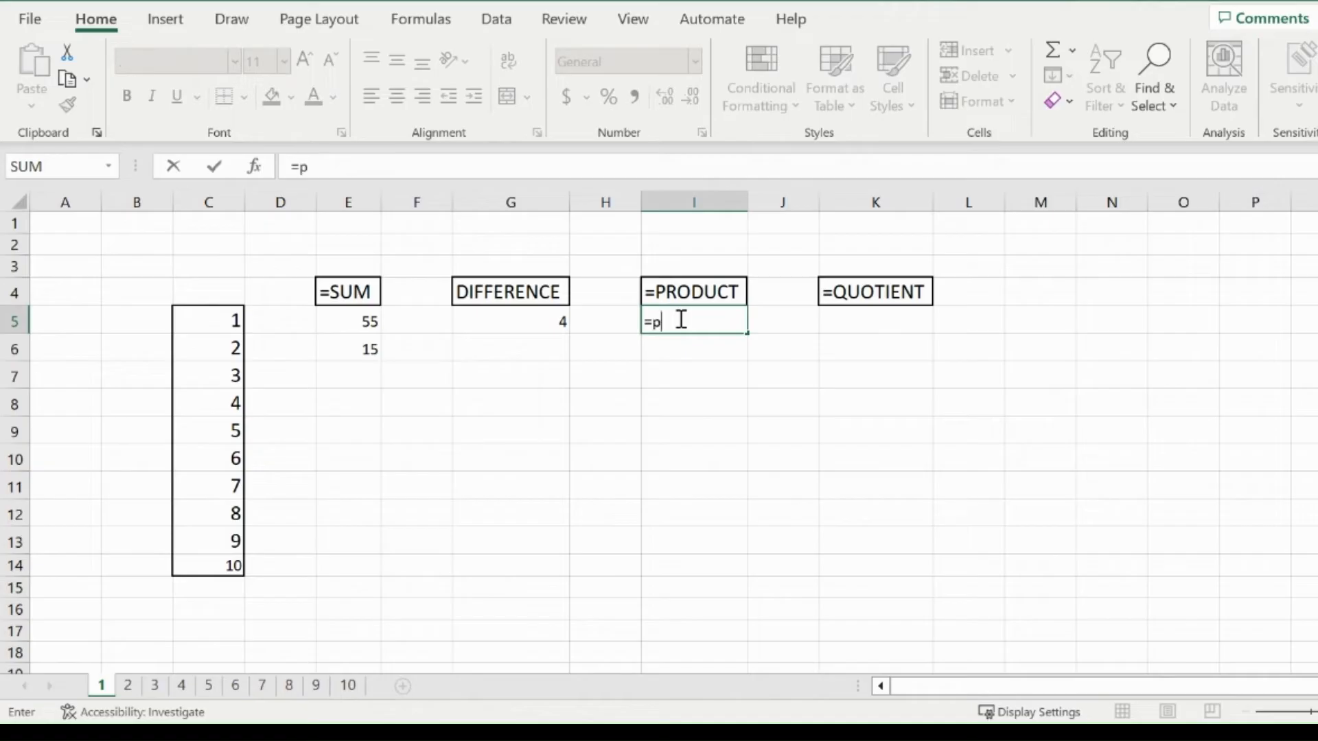
type("rod")
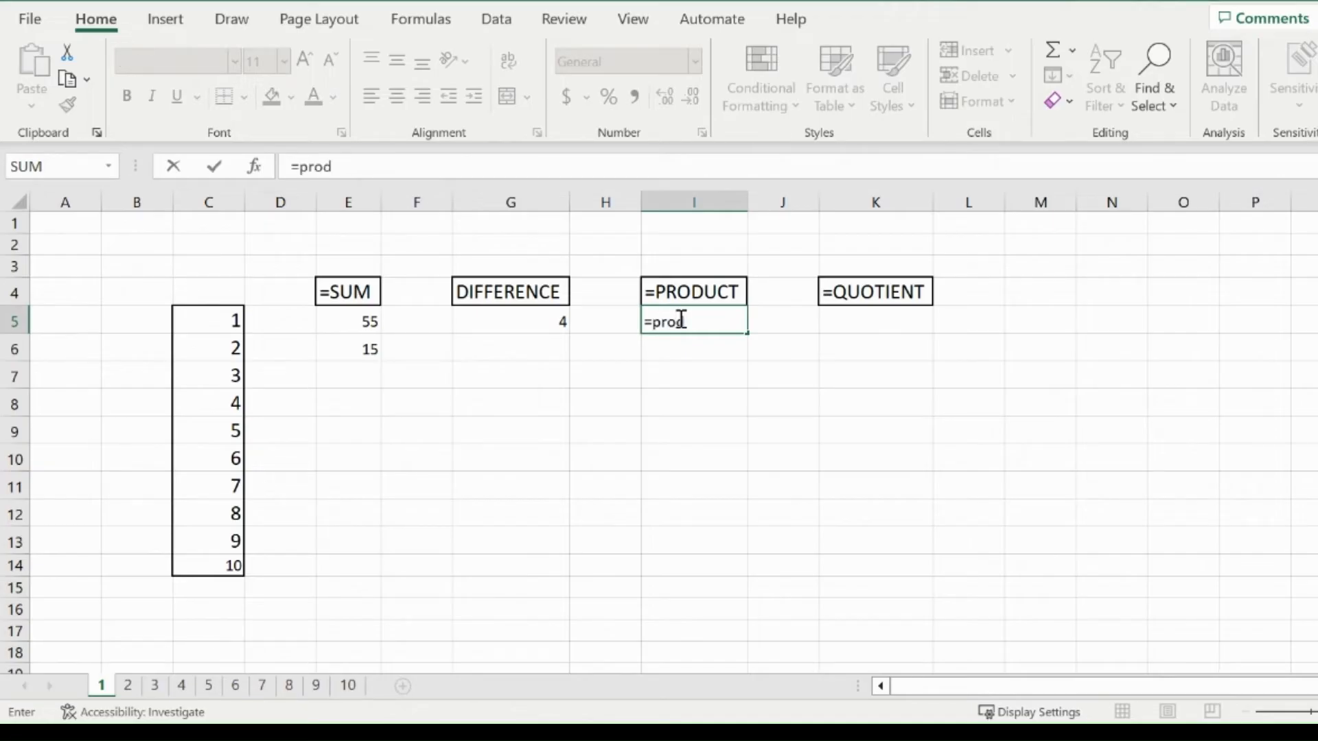
type("uct(")
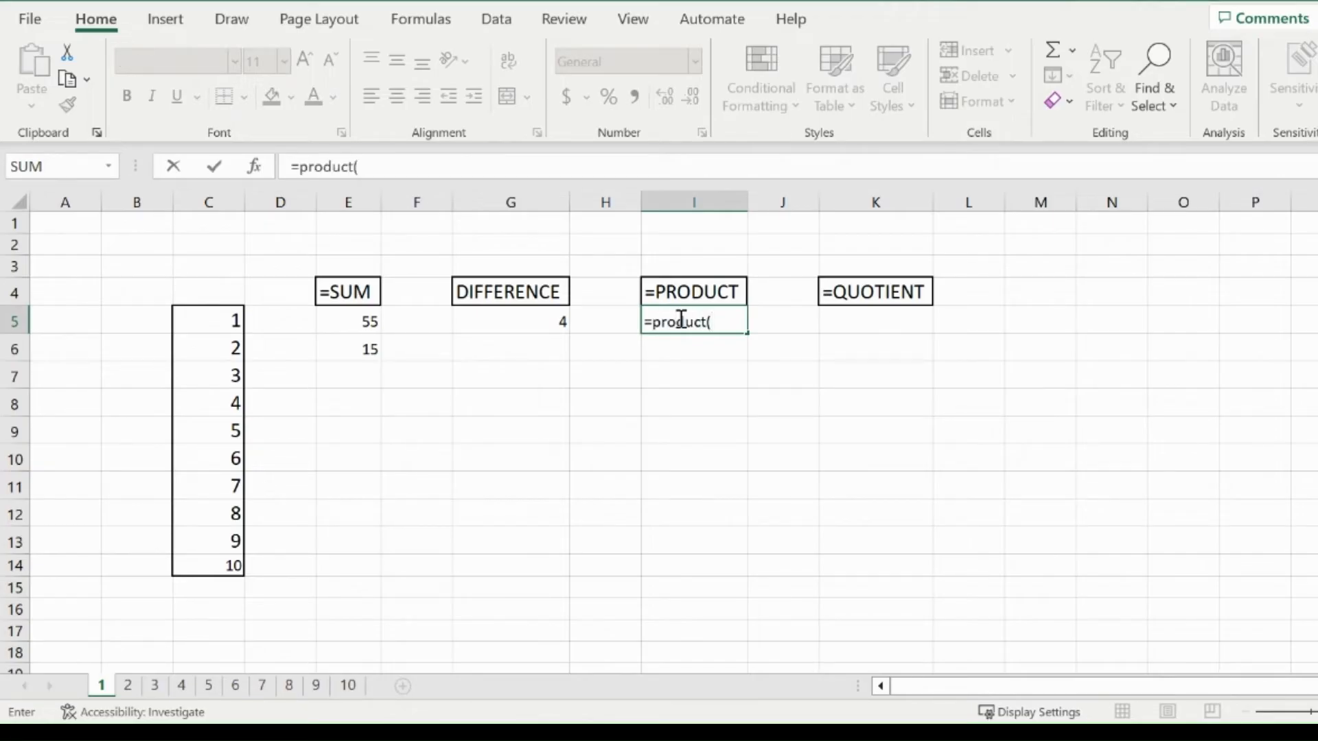
mouse_move(218, 315)
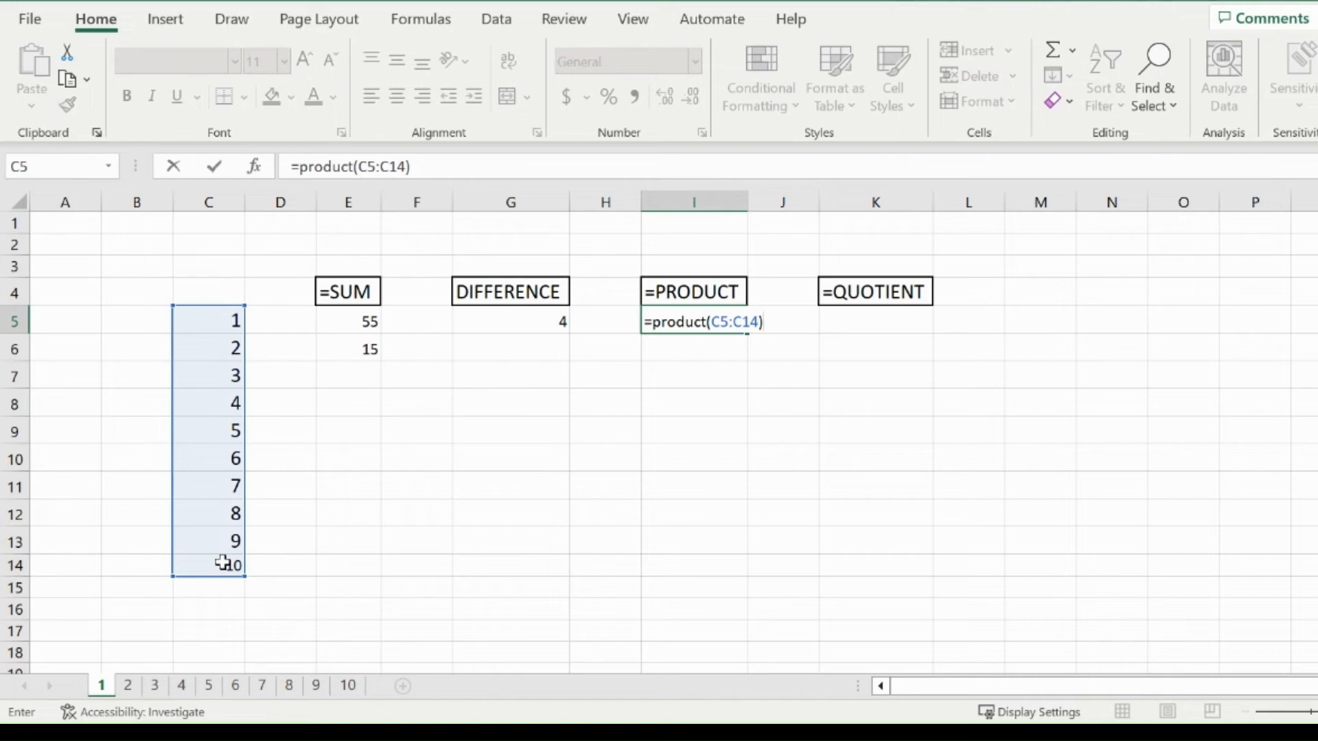
key("Return")
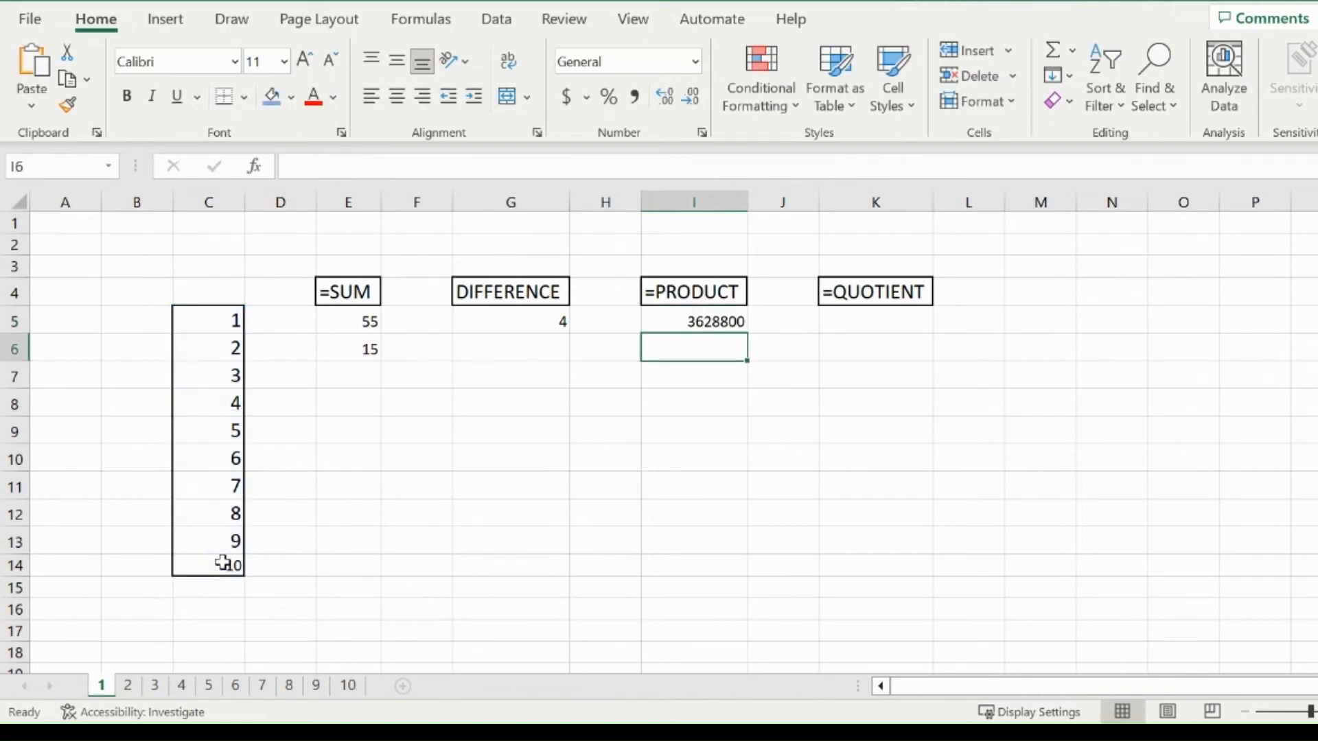
Step: Enter =PRODUCT(C5,C7,C8) in I6, multiplying 1, 3 and 4 to show 12
type("=(")
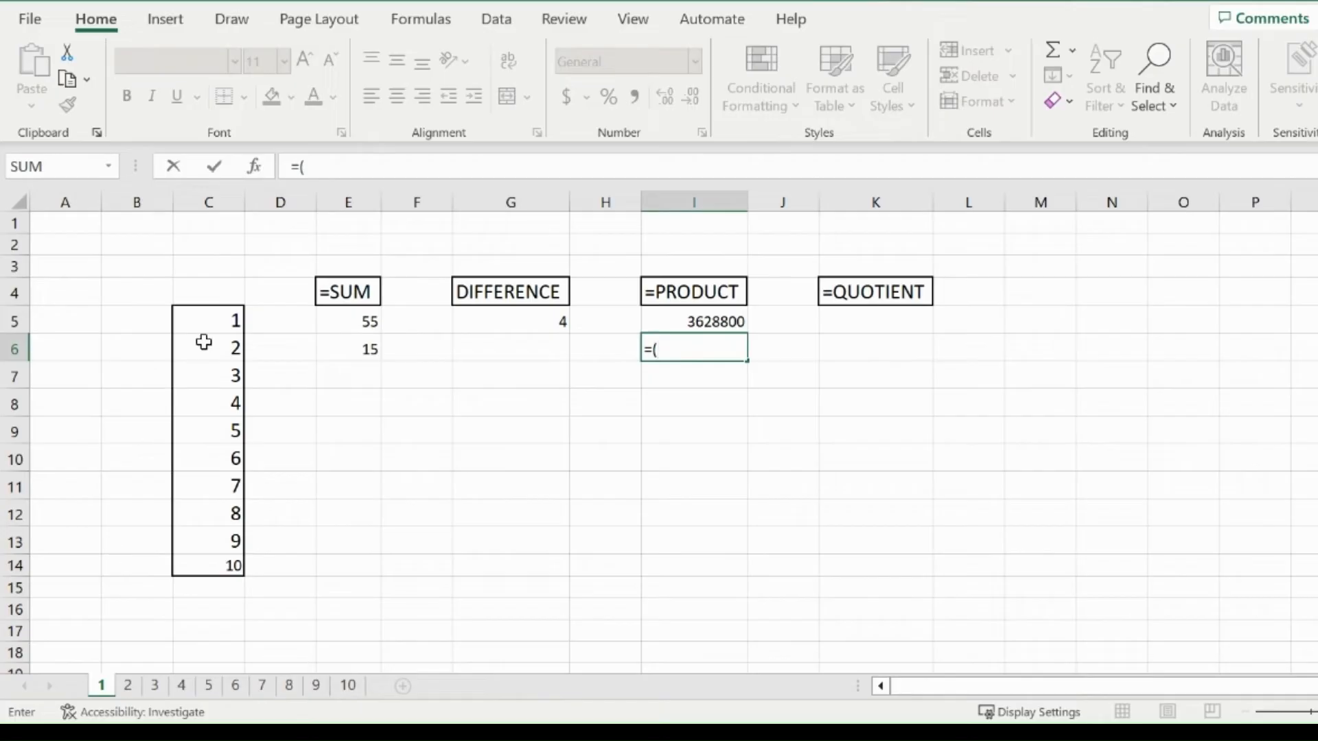
type("proo")
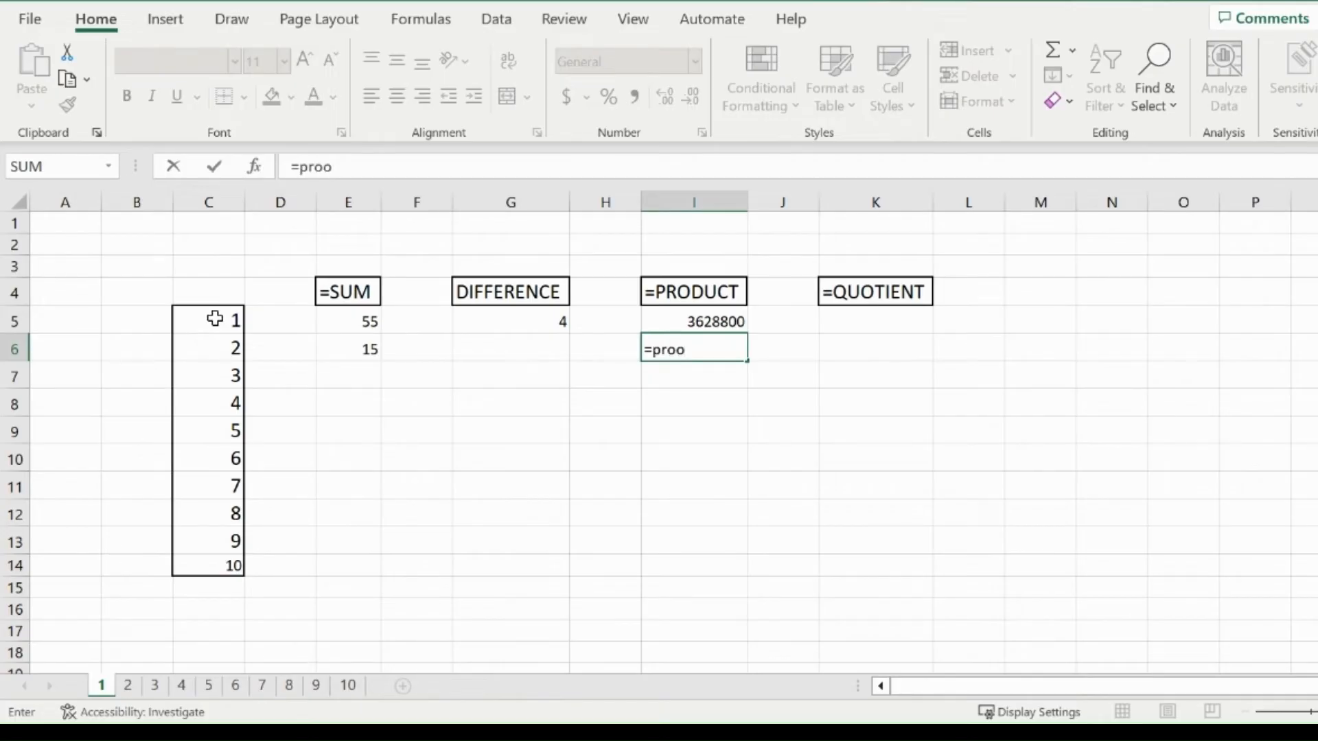
key("Backspace")
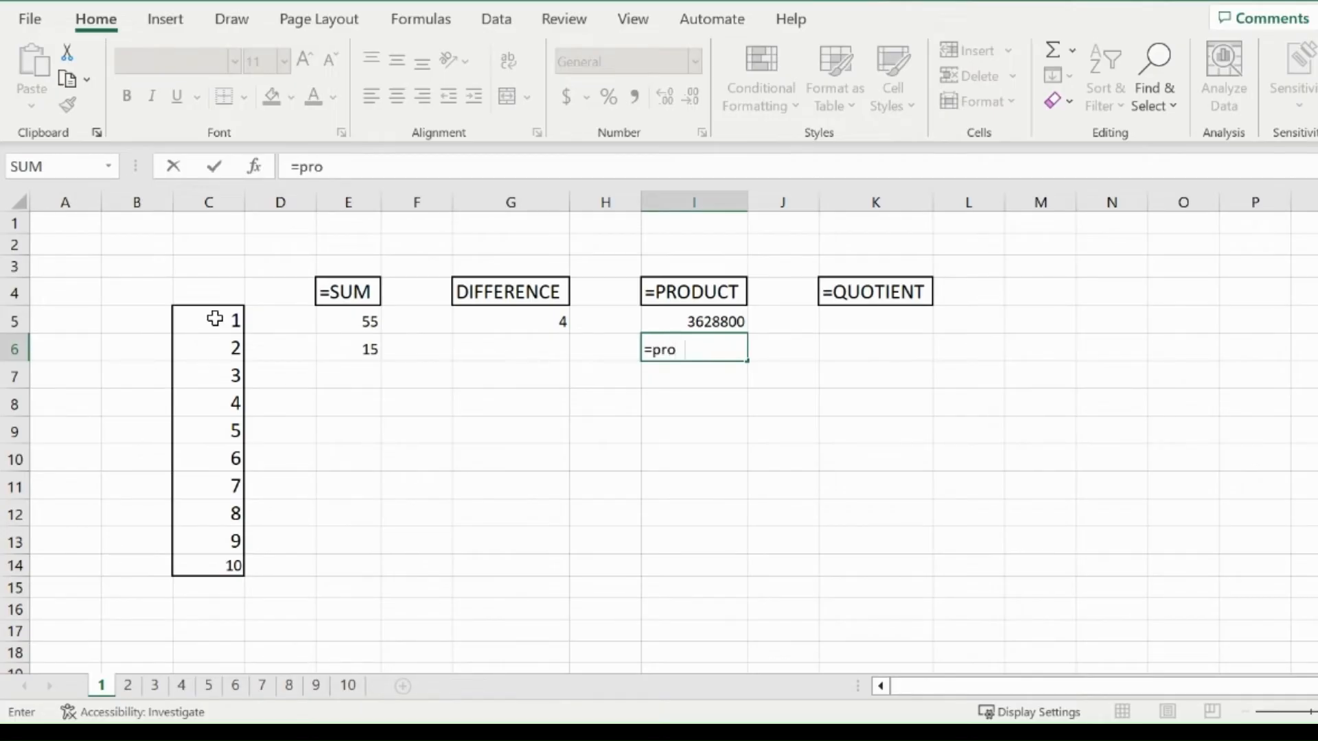
type("duct(C5,C7")
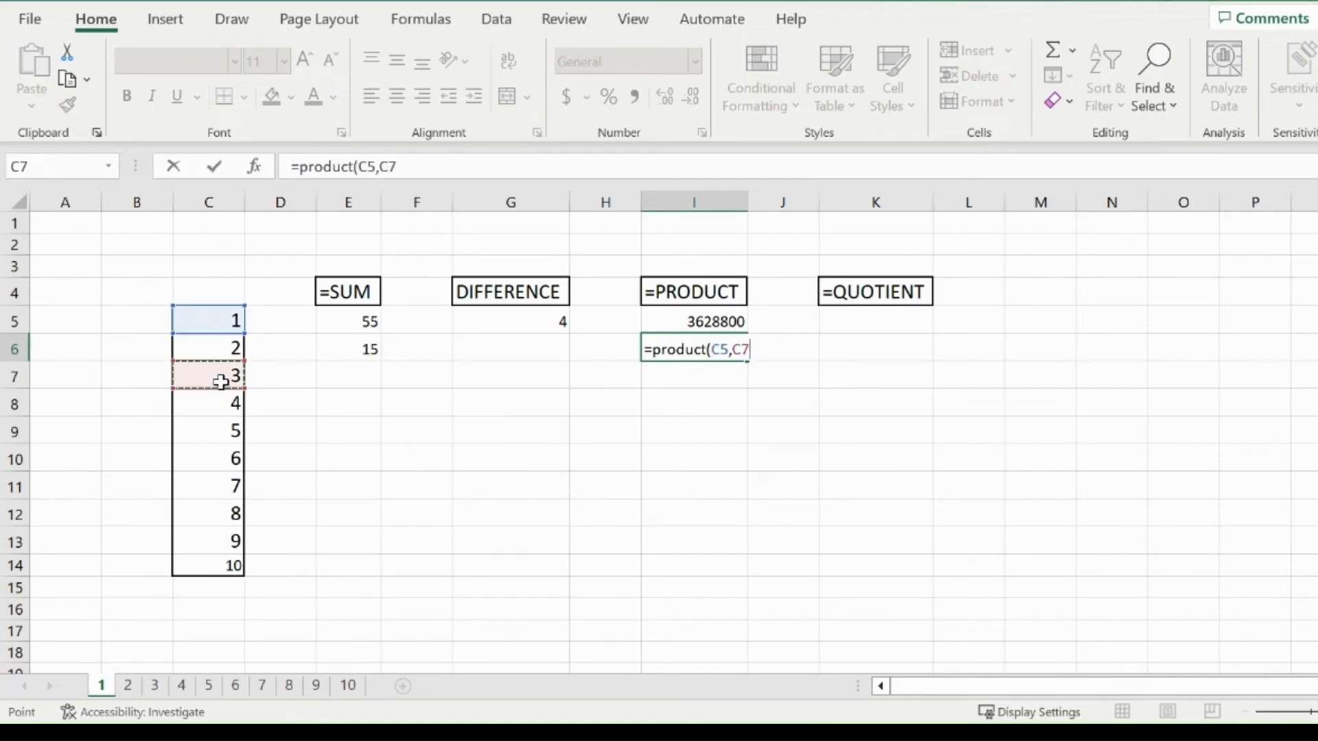
left_click(209, 403)
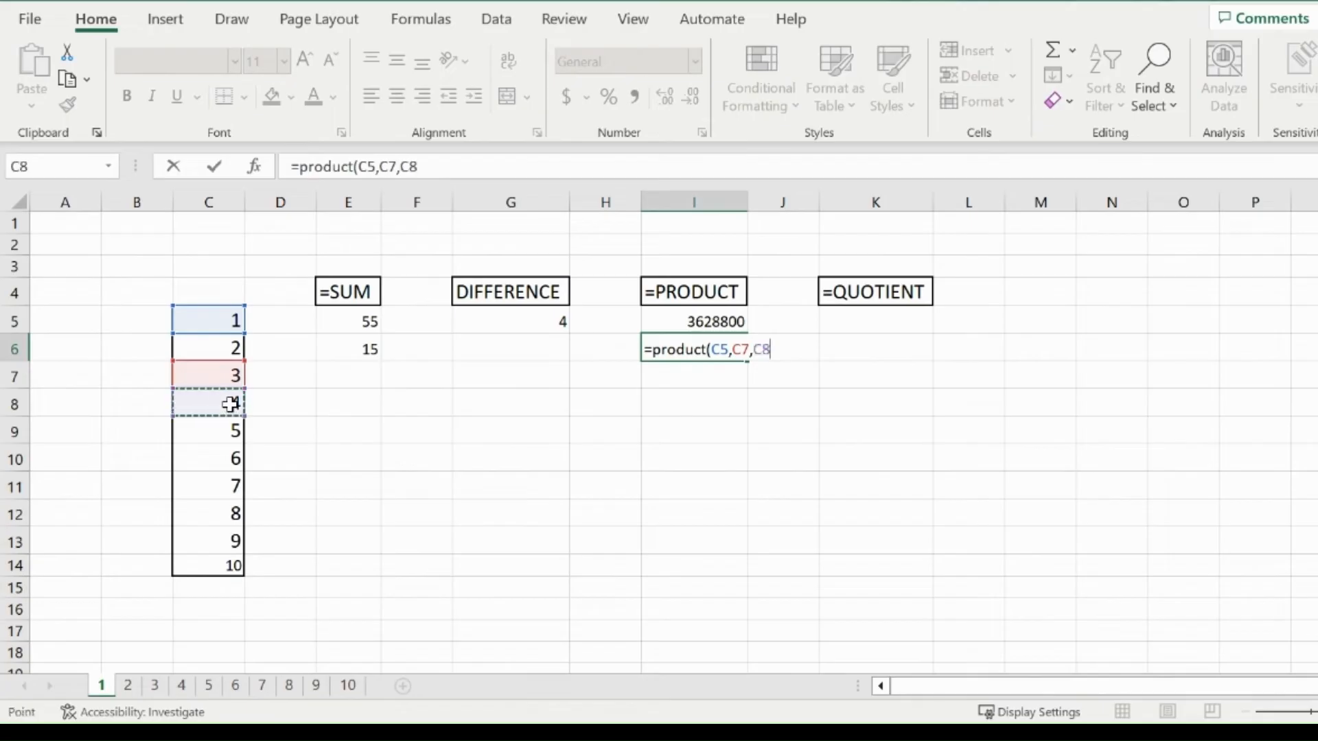
key("Return")
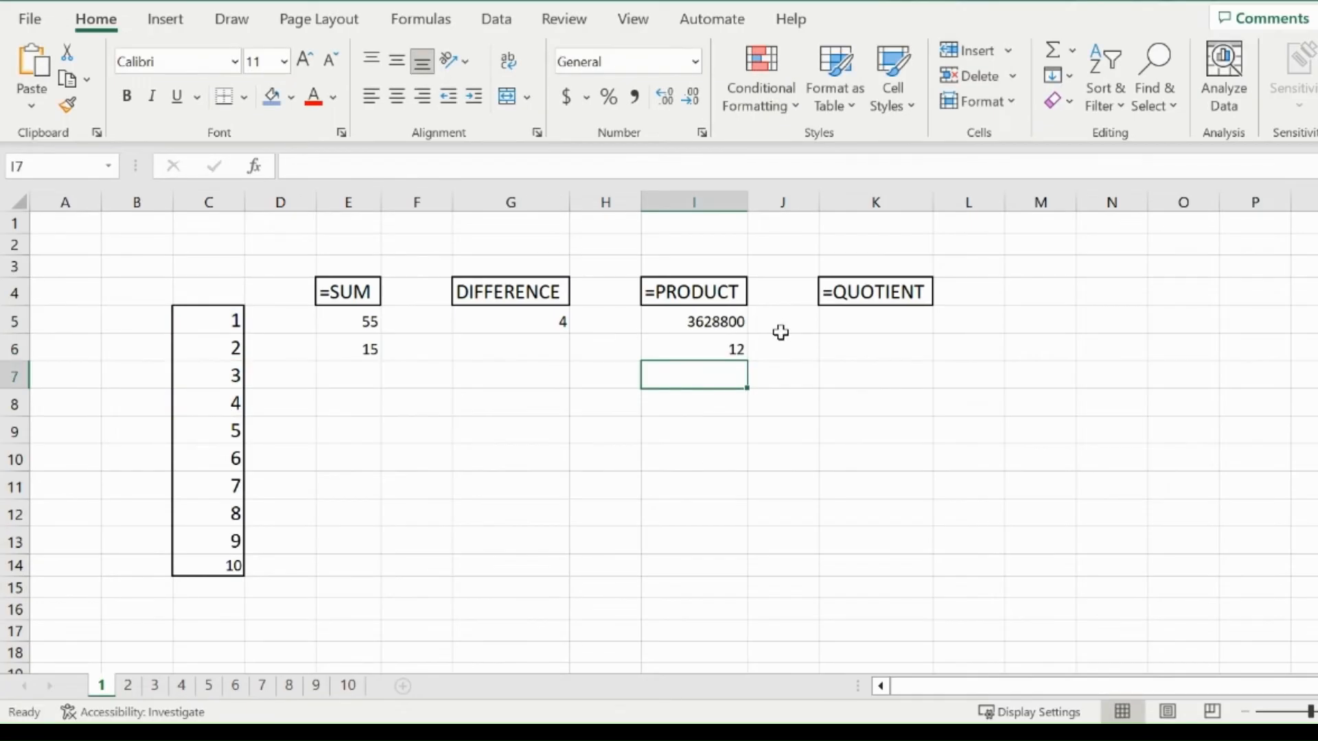
left_click(875, 321)
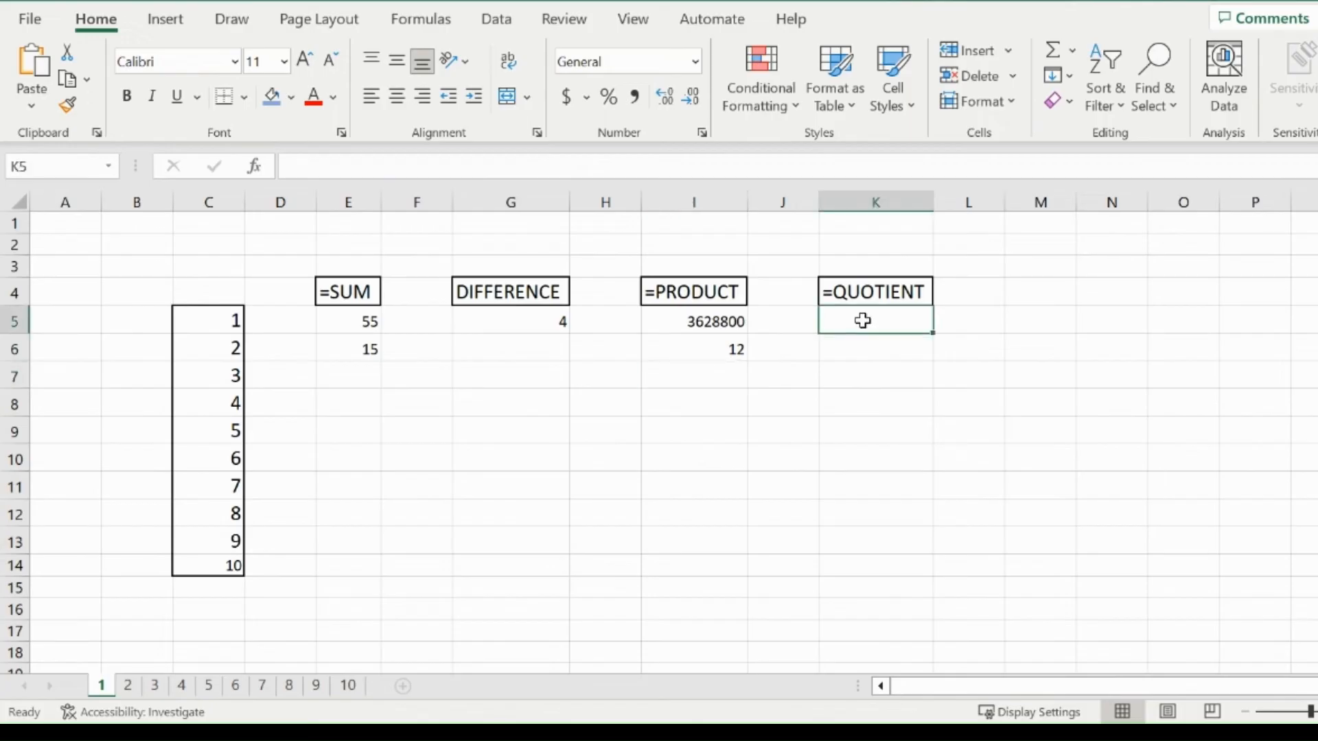
Step: Enter a QUOTIENT formula in K5 dividing C8 (4) by another column C cell, giving 2
type("=")
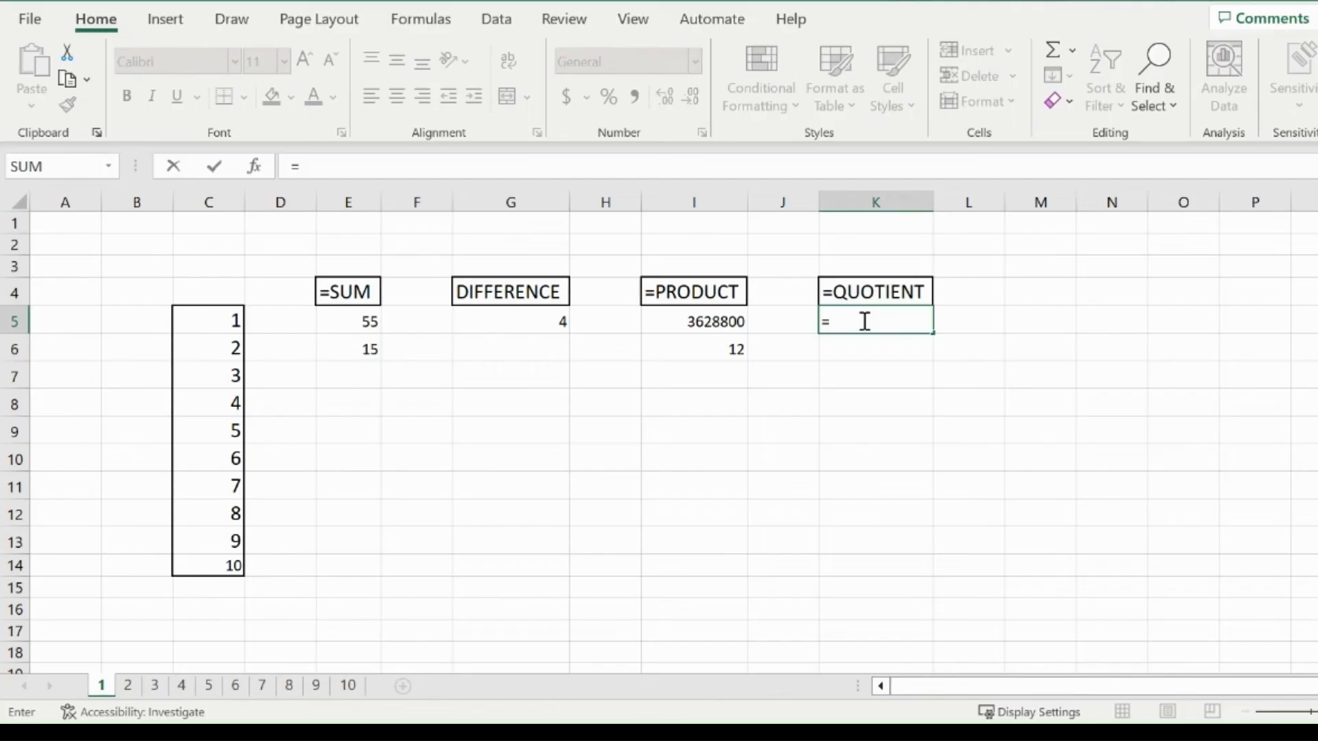
type("quotie")
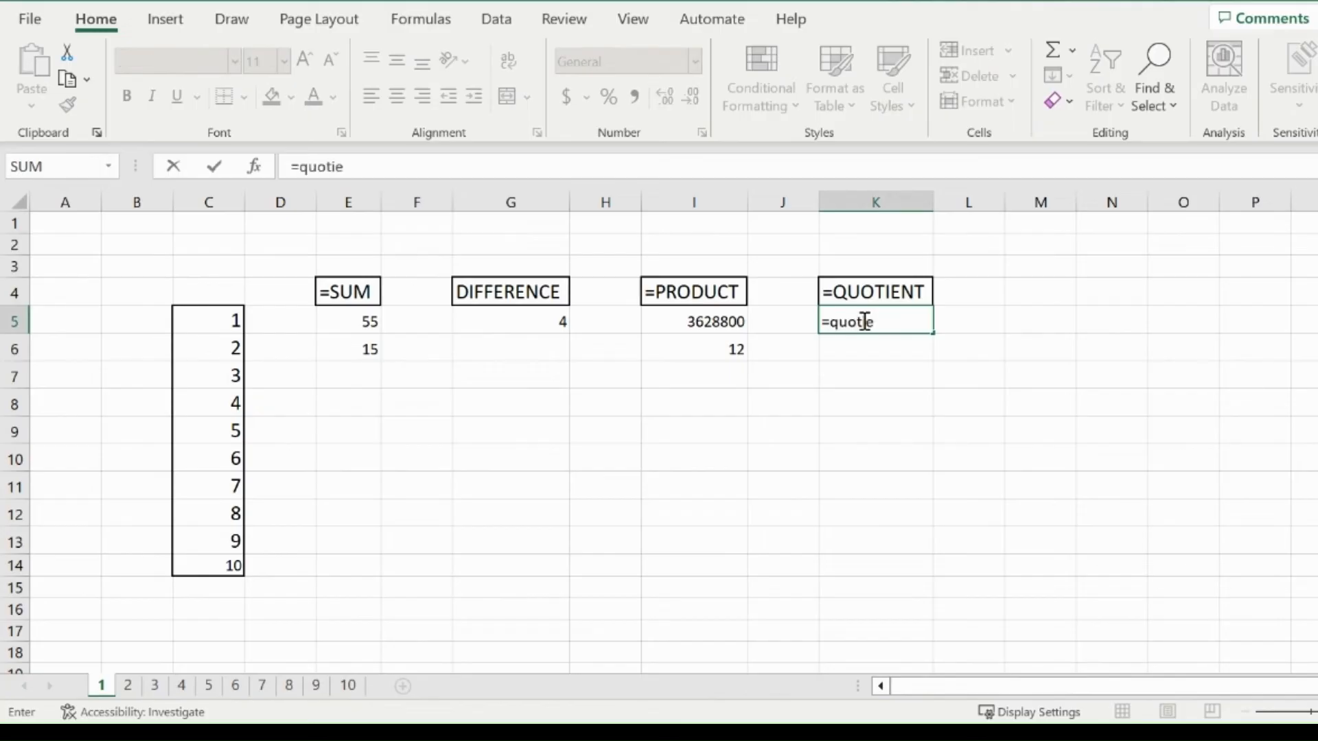
type("nt(")
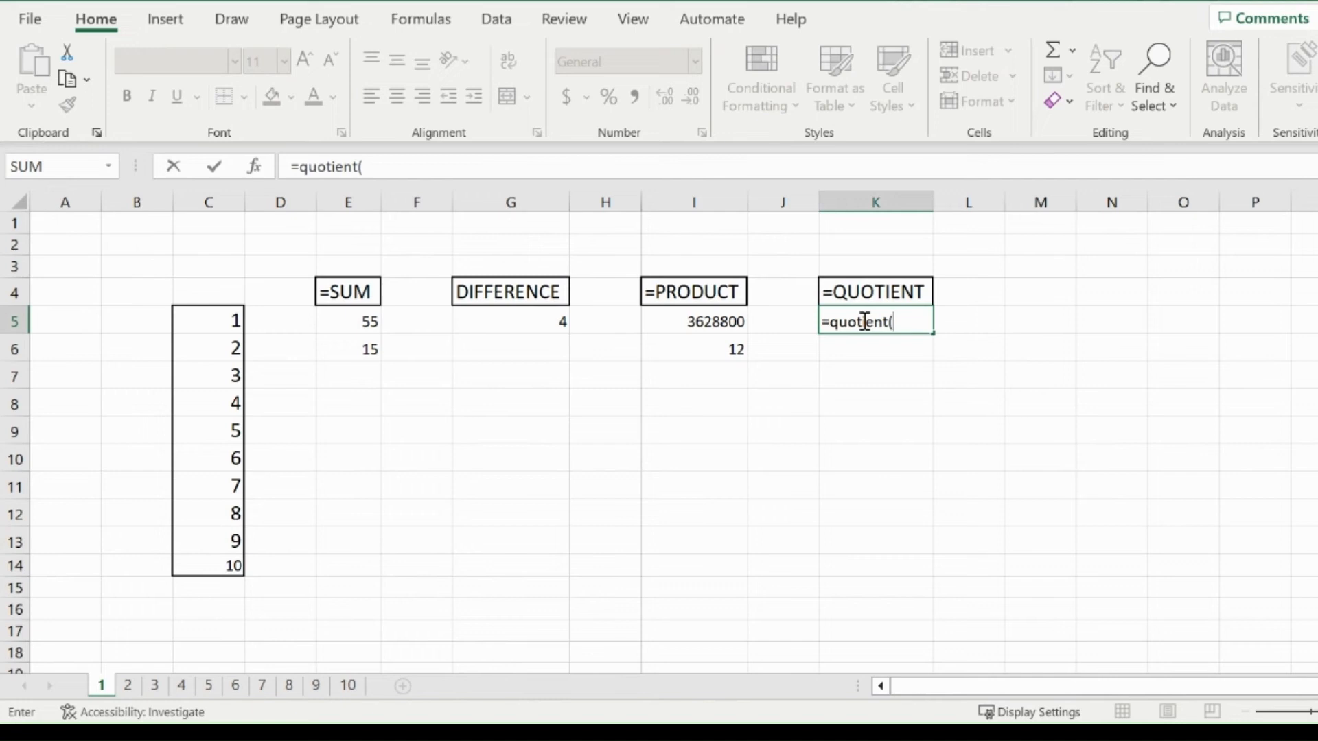
mouse_move(227, 402)
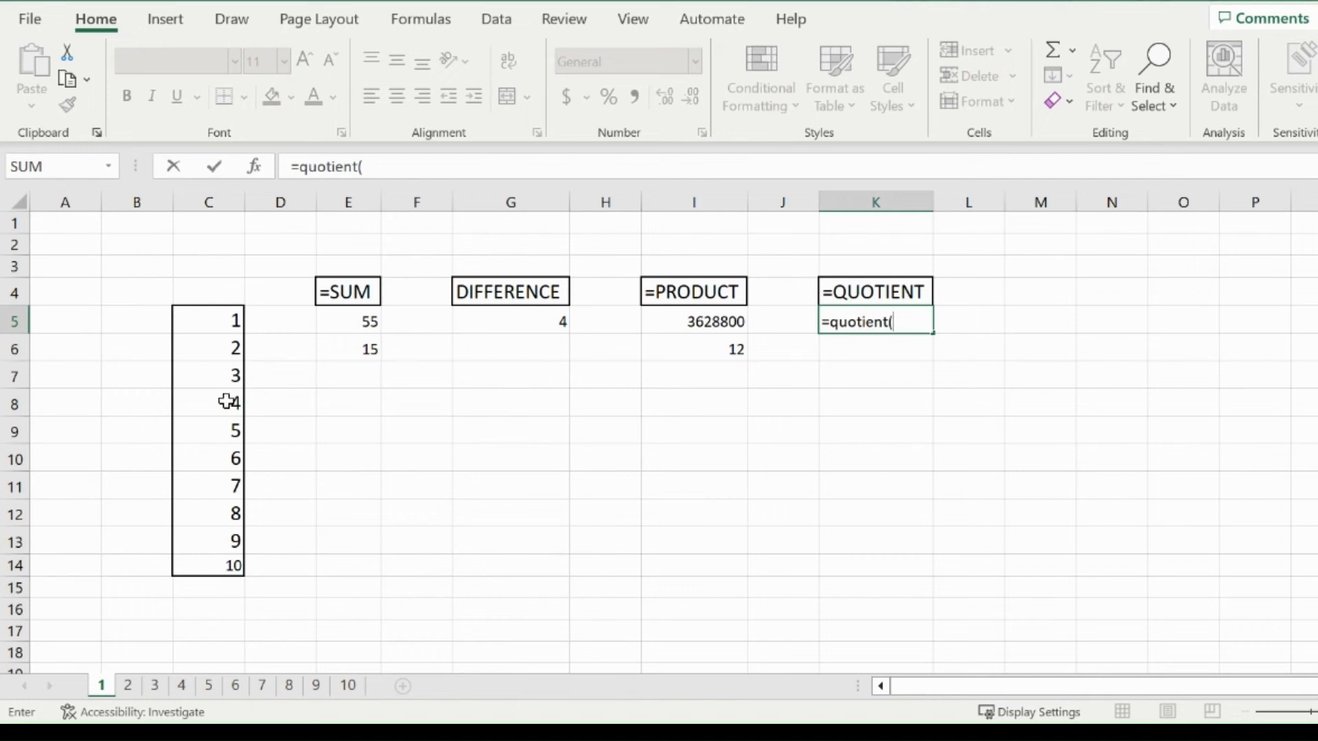
left_click(208, 403)
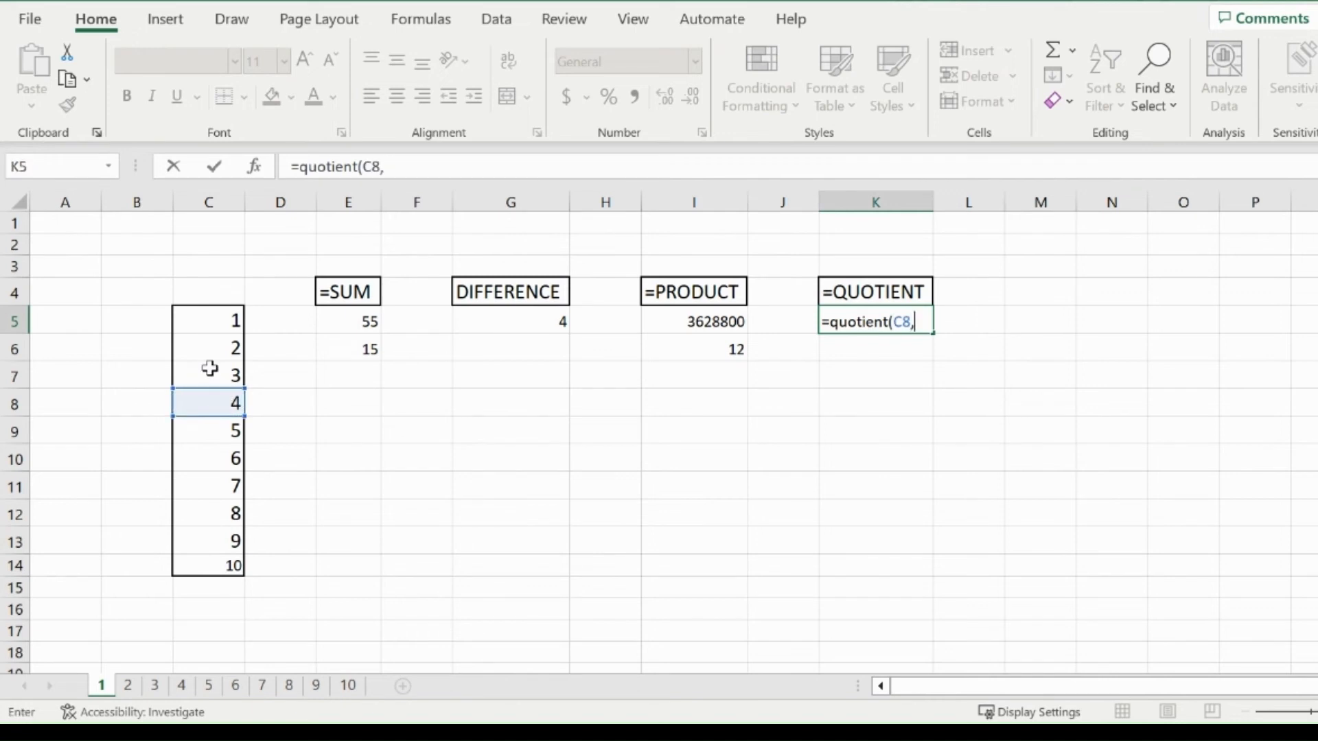
left_click(207, 349)
type("=")
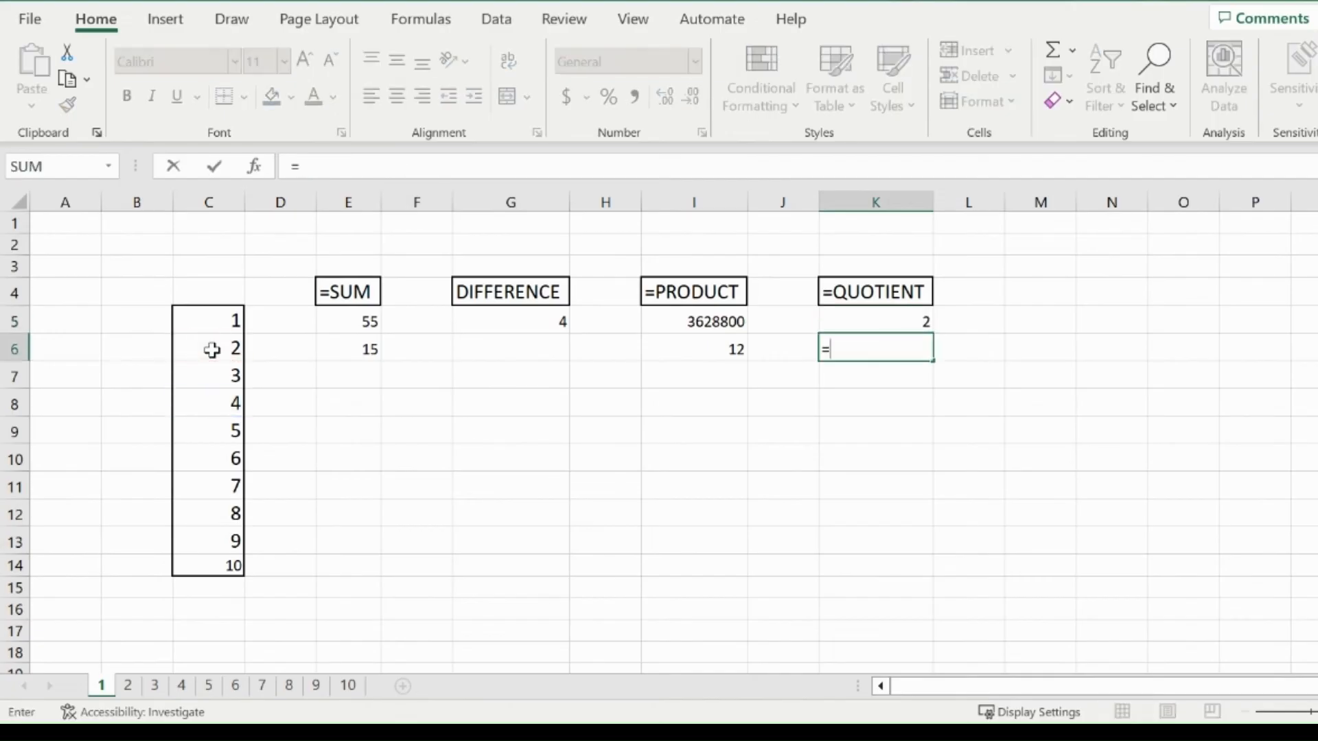
Step: Enter =QUOTIENT(C9,C7) in K6, dividing 5 by 3 to show 1
type("qu")
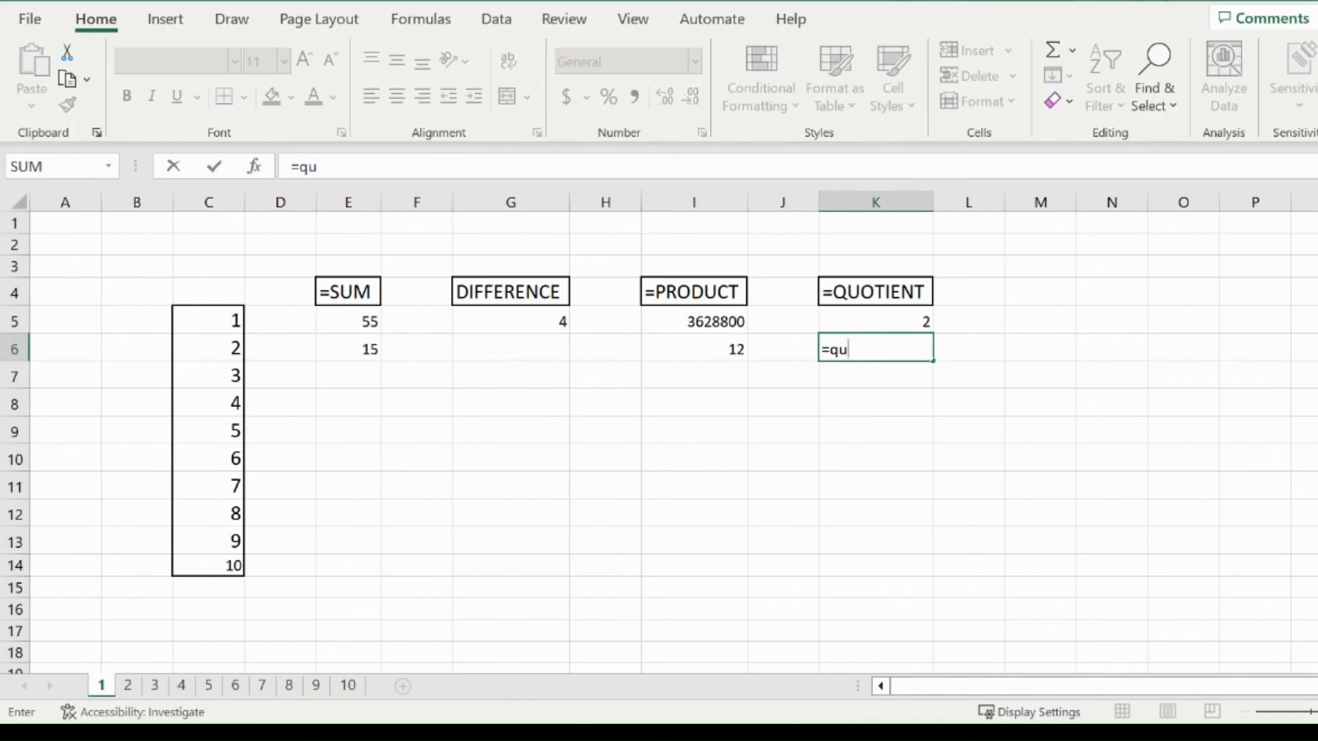
type("OTIENT(")
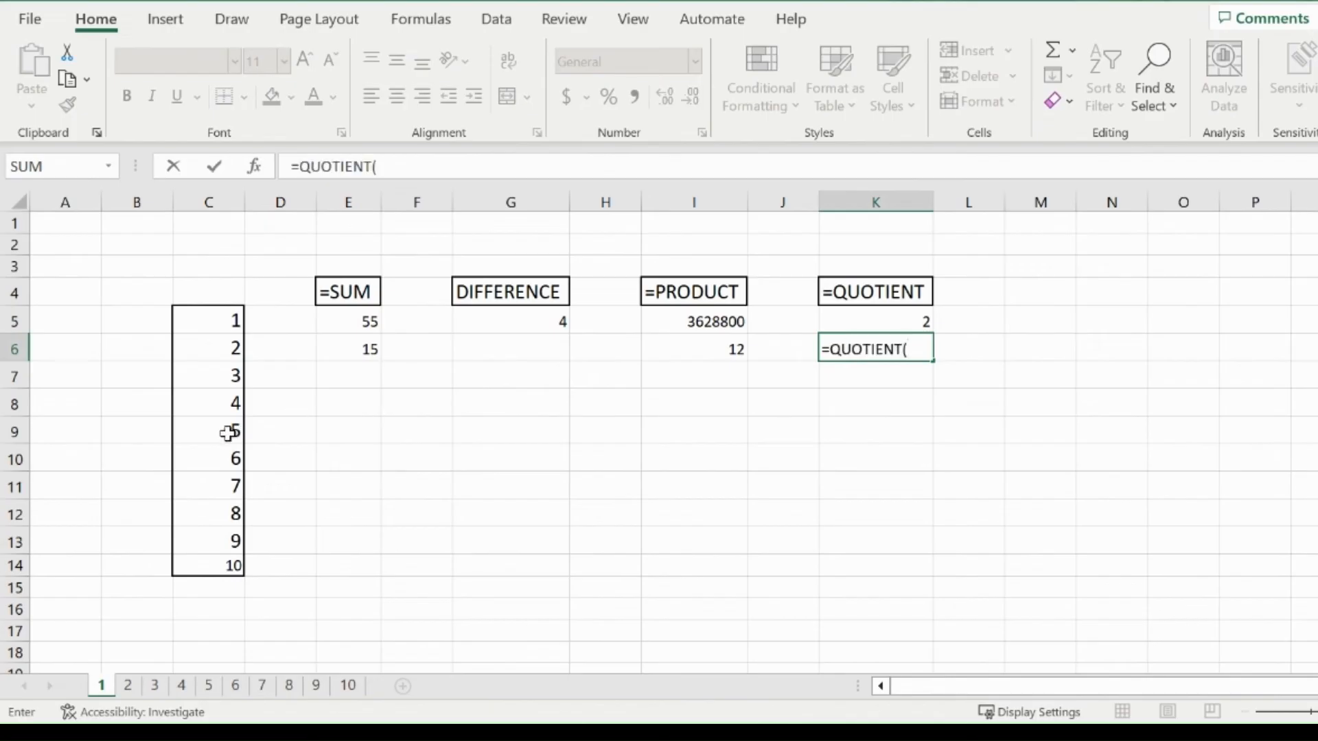
left_click(209, 431)
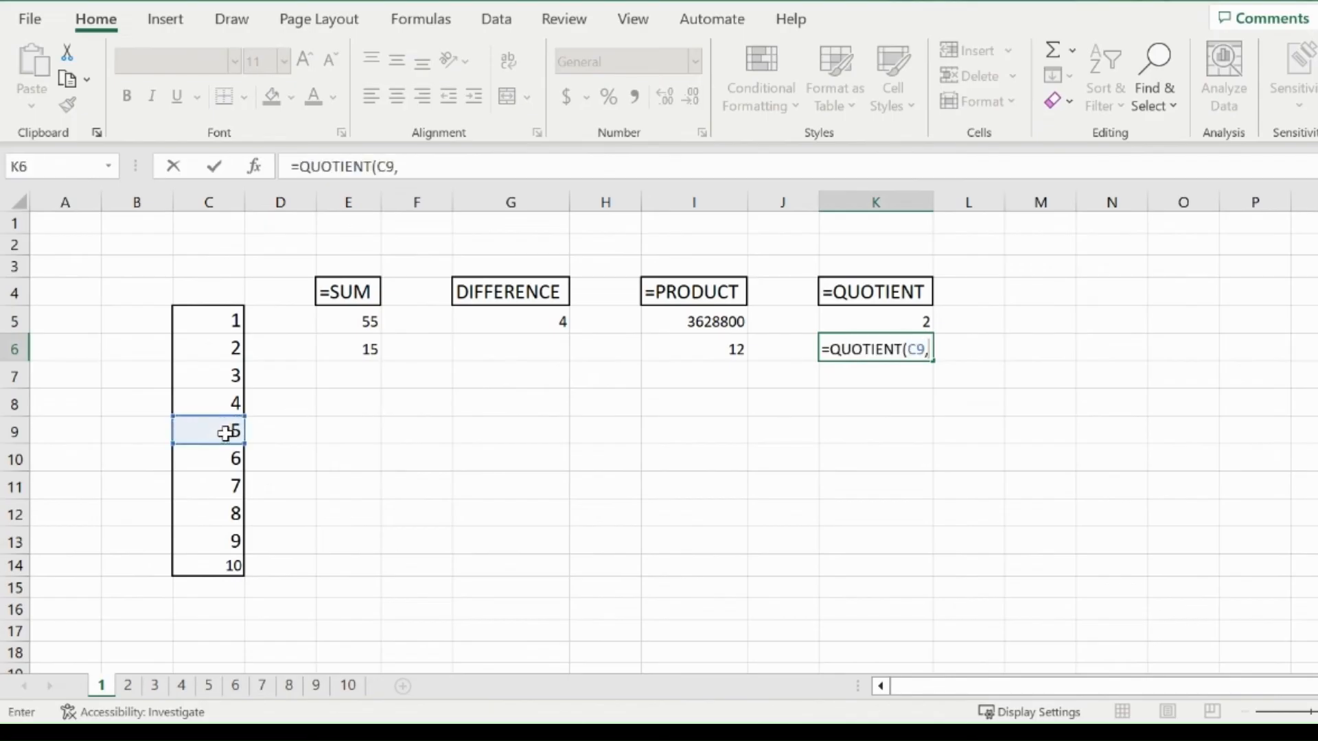
mouse_move(229, 376)
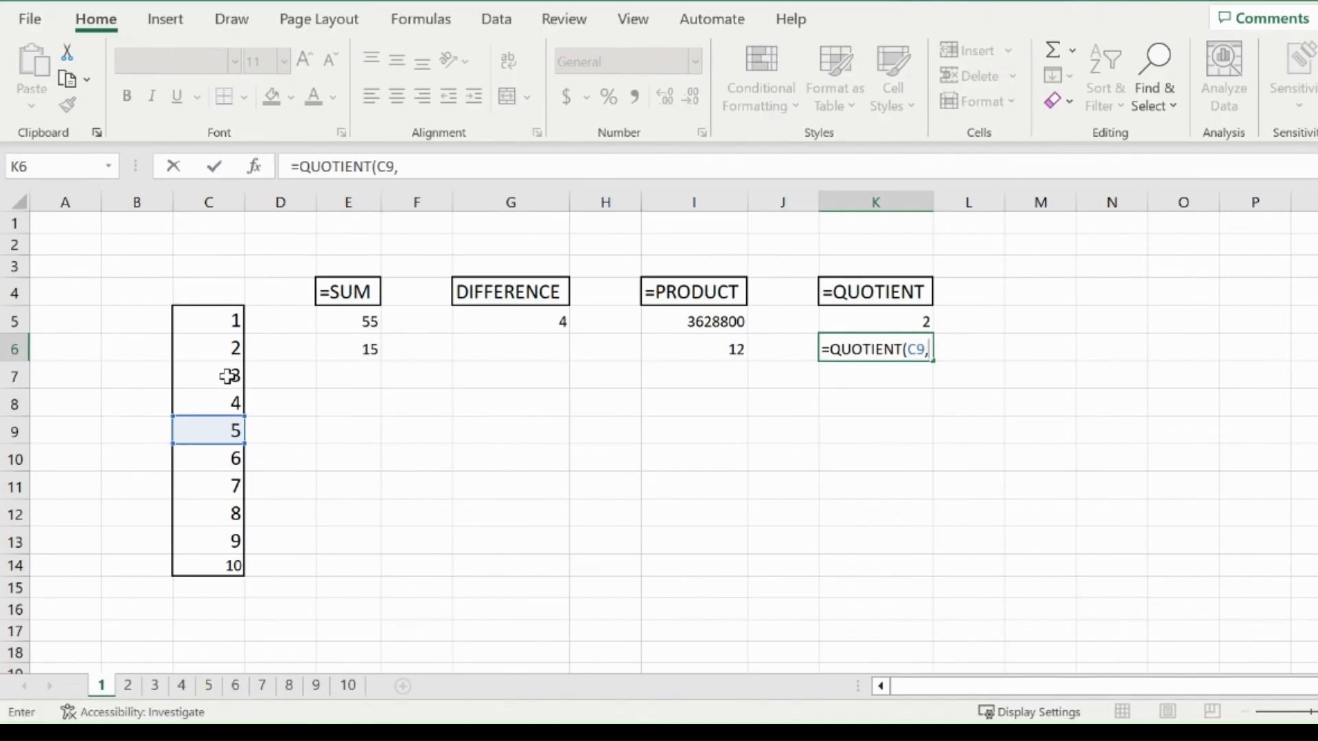
left_click(209, 376)
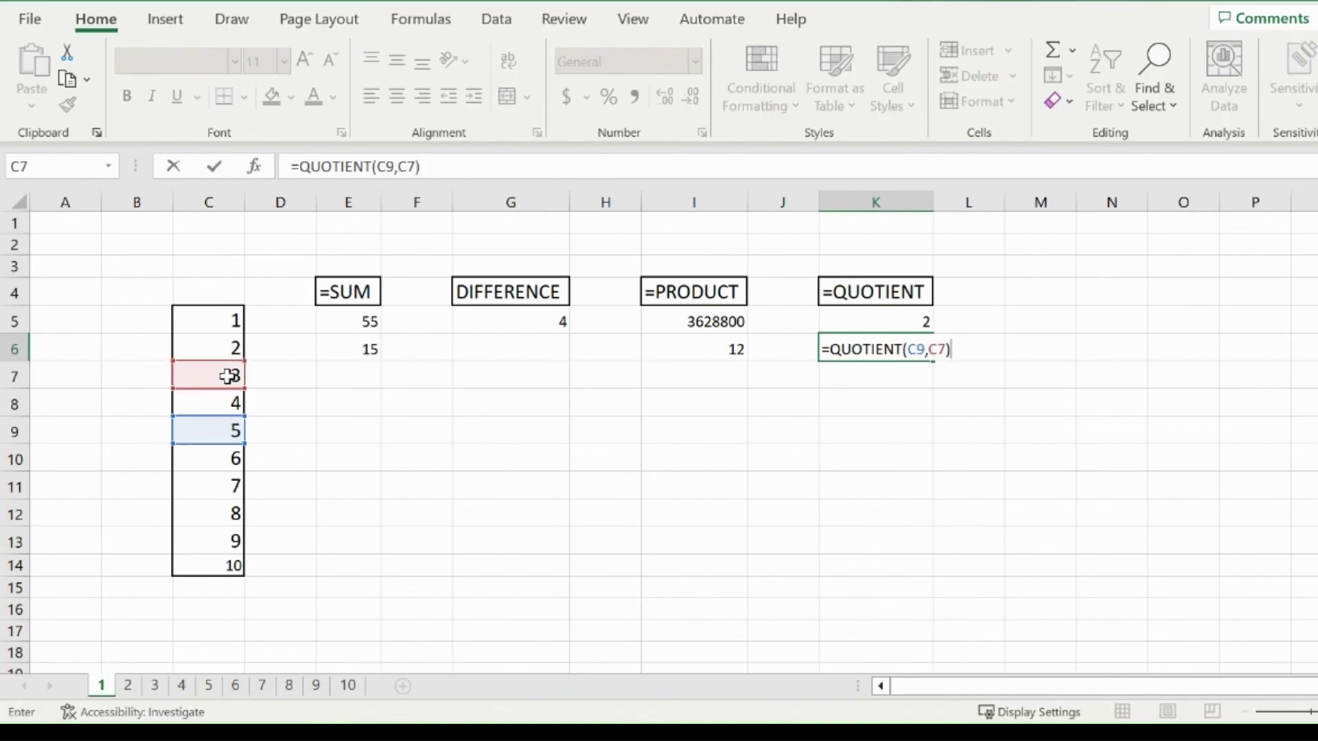
key("Return")
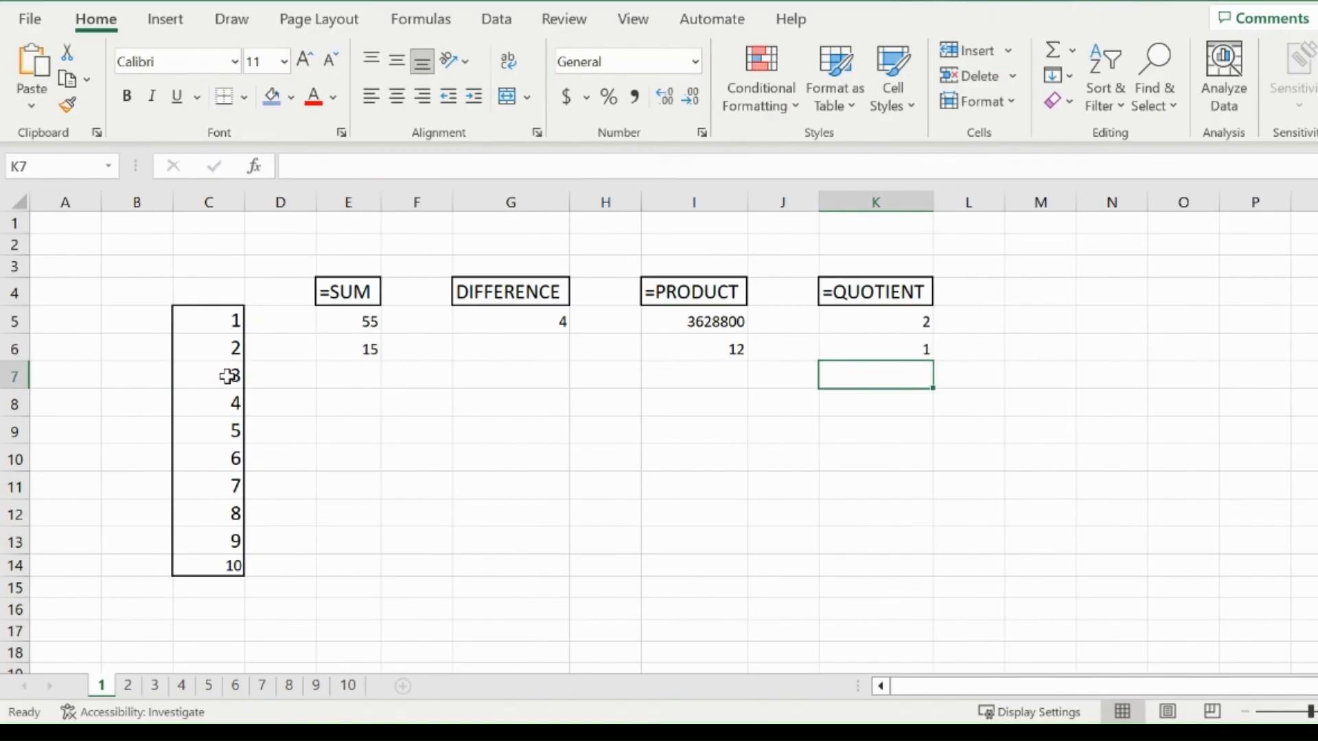